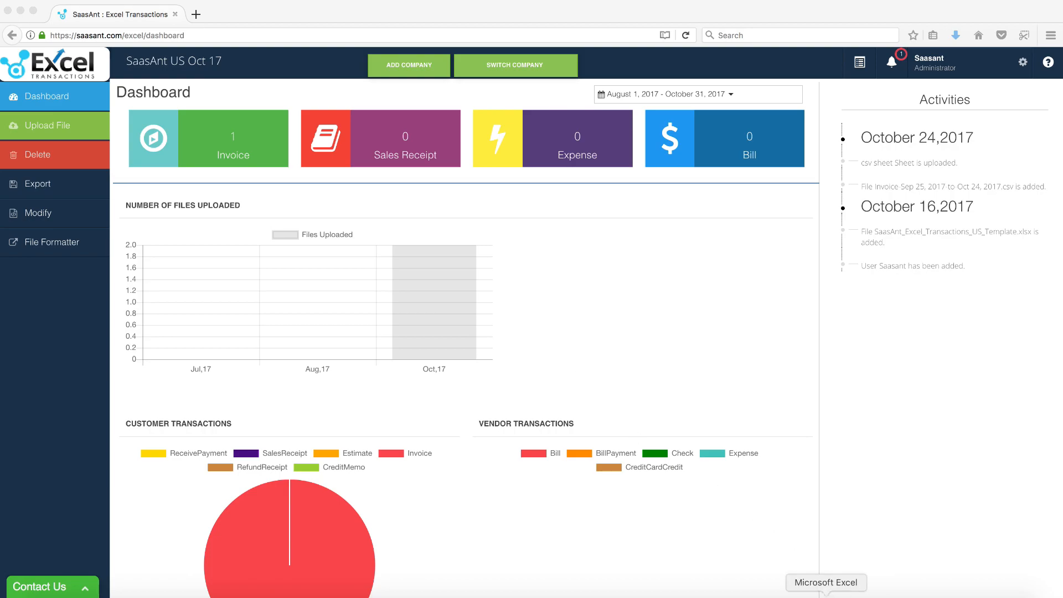
- Bring the Invoice-Sample workbook in Excel to the front from the Dock
left_click(825, 597)
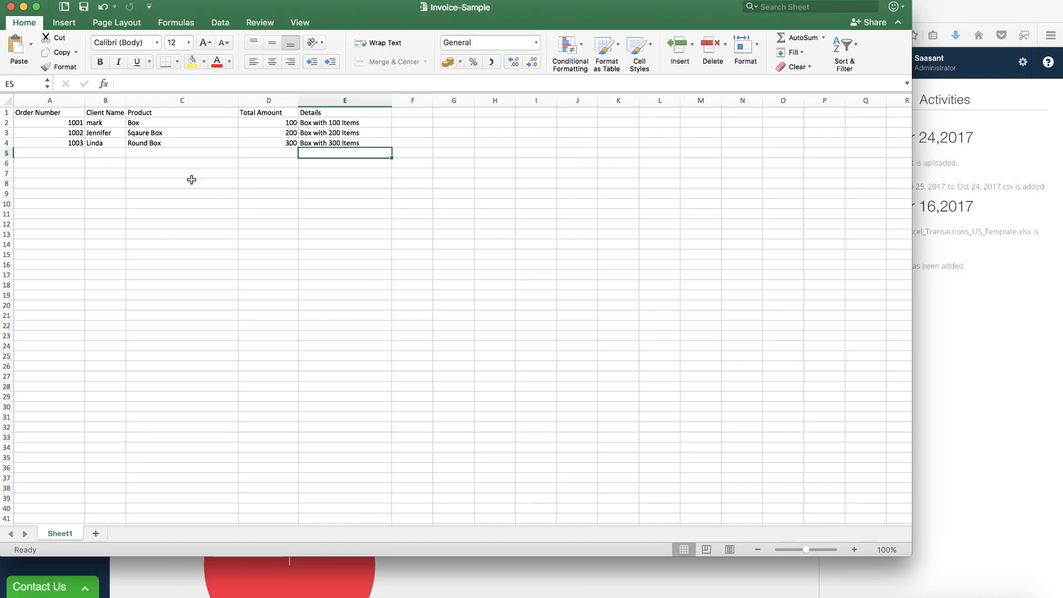
left_click(47, 113)
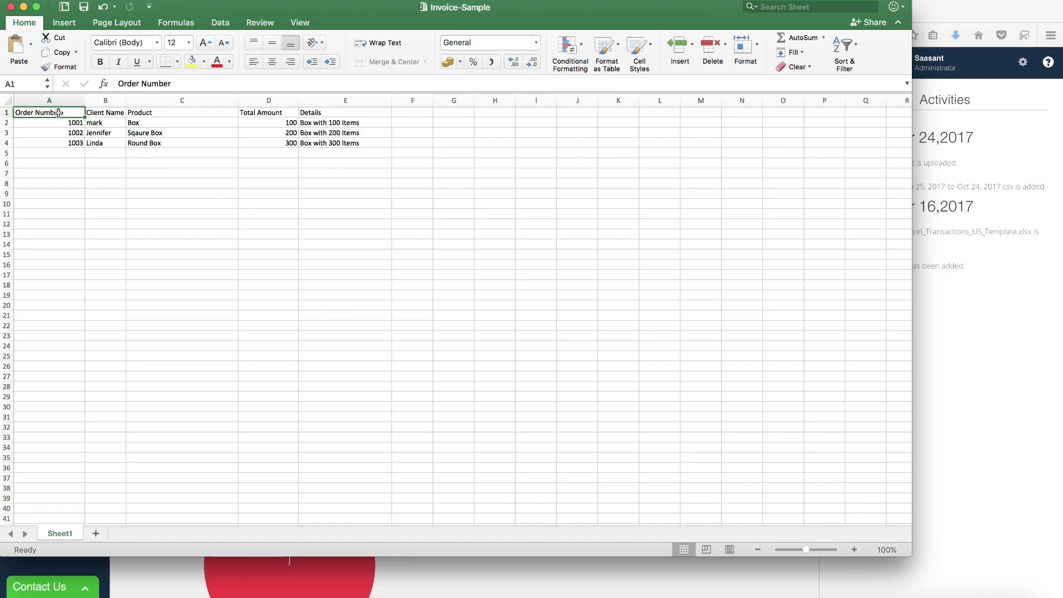
left_click(182, 112)
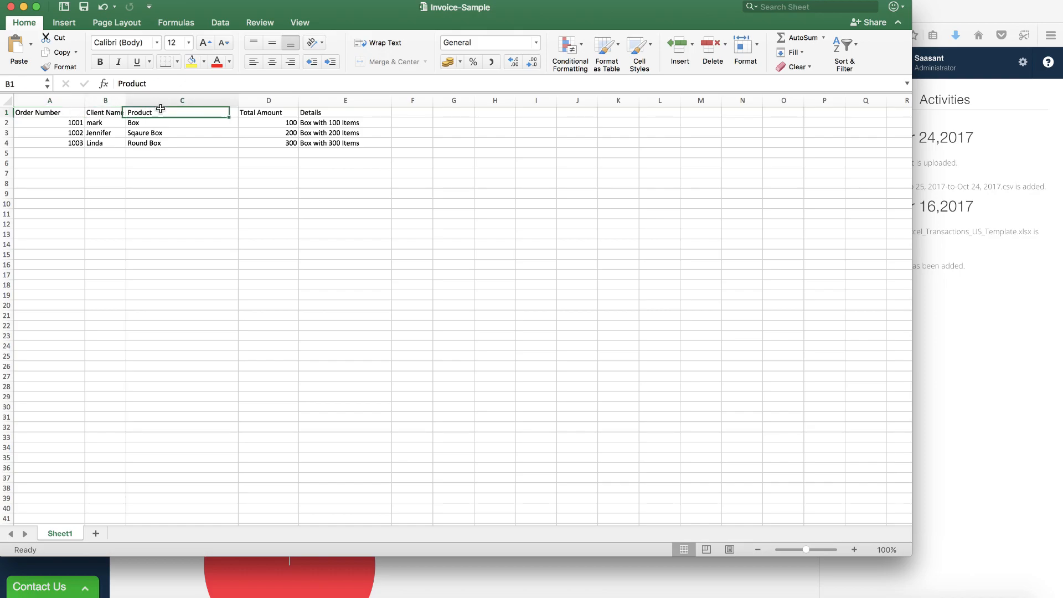
left_click(269, 113)
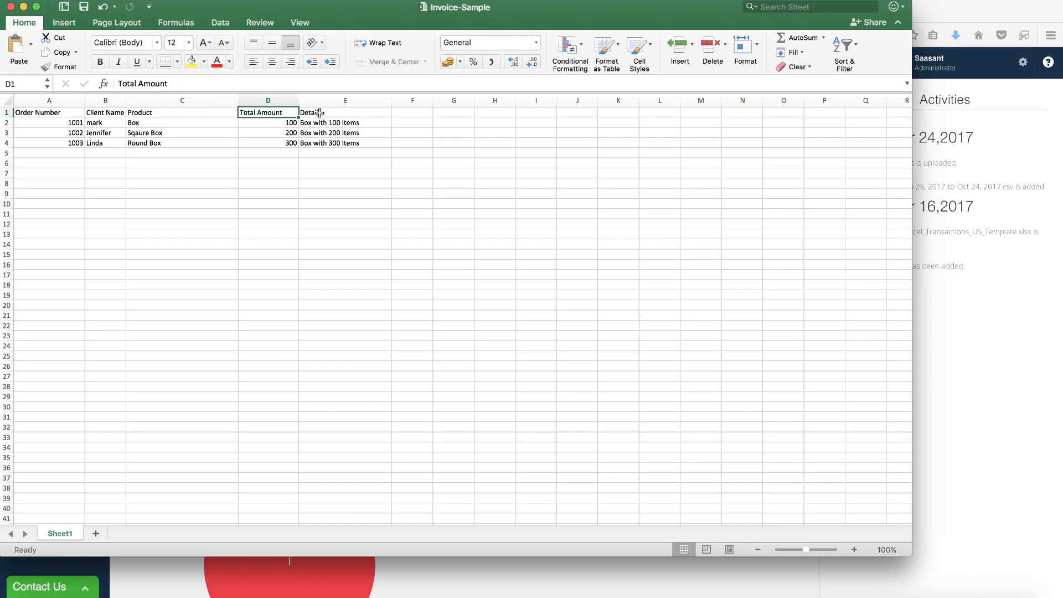
left_click(345, 112)
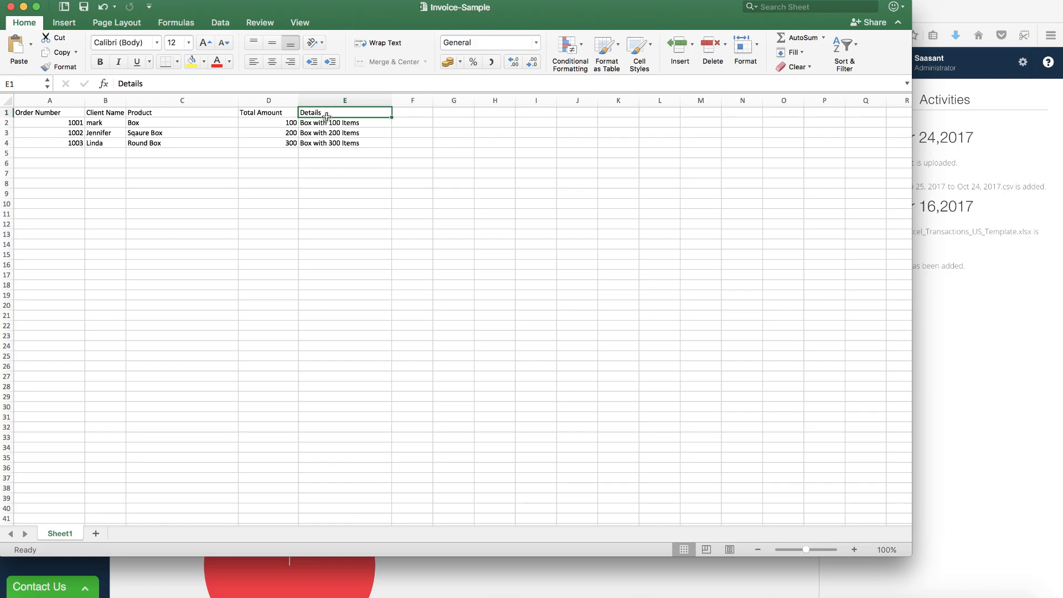
left_click(48, 122)
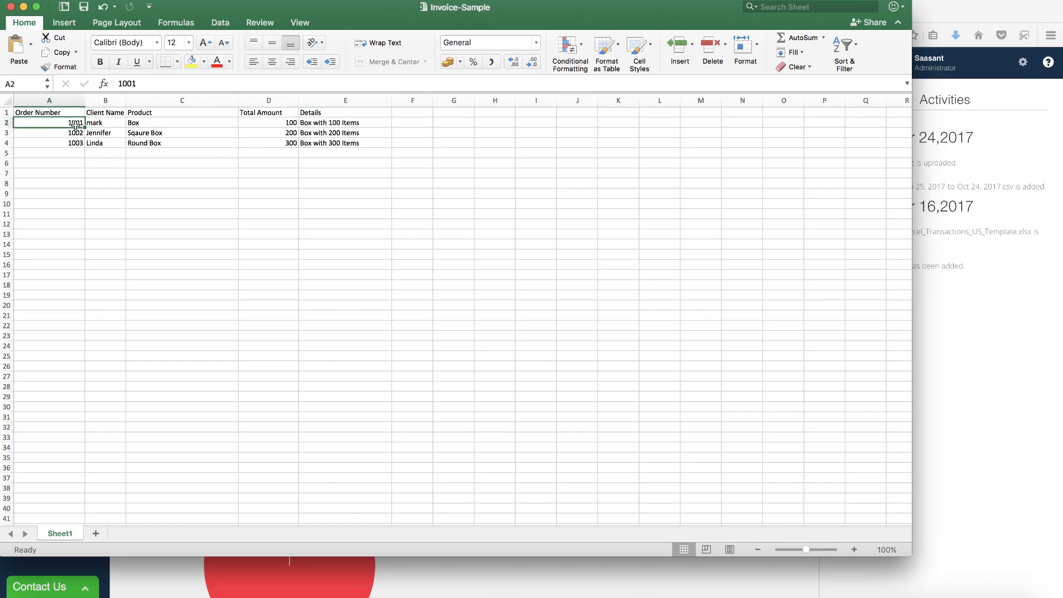
left_click(104, 123)
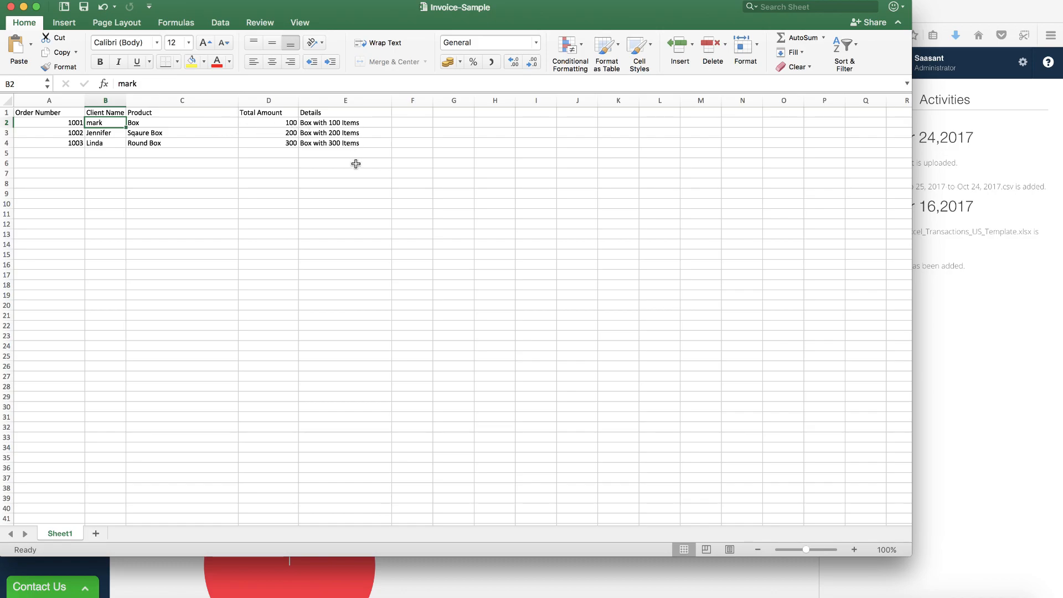
mouse_move(409, 180)
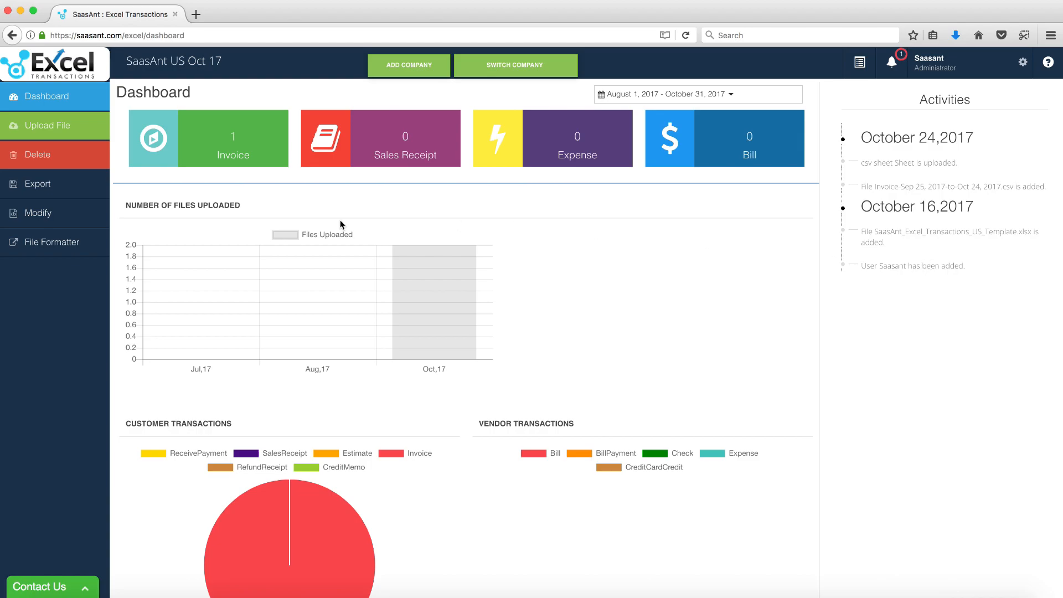
mouse_move(52, 133)
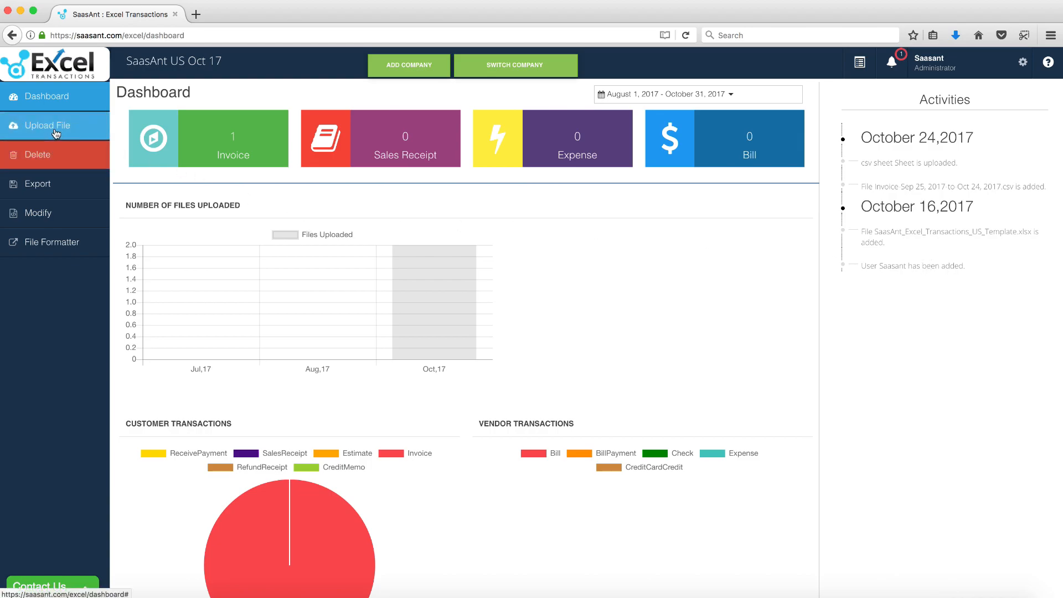
- Open the File Import page from Upload File in the sidebar
left_click(46, 125)
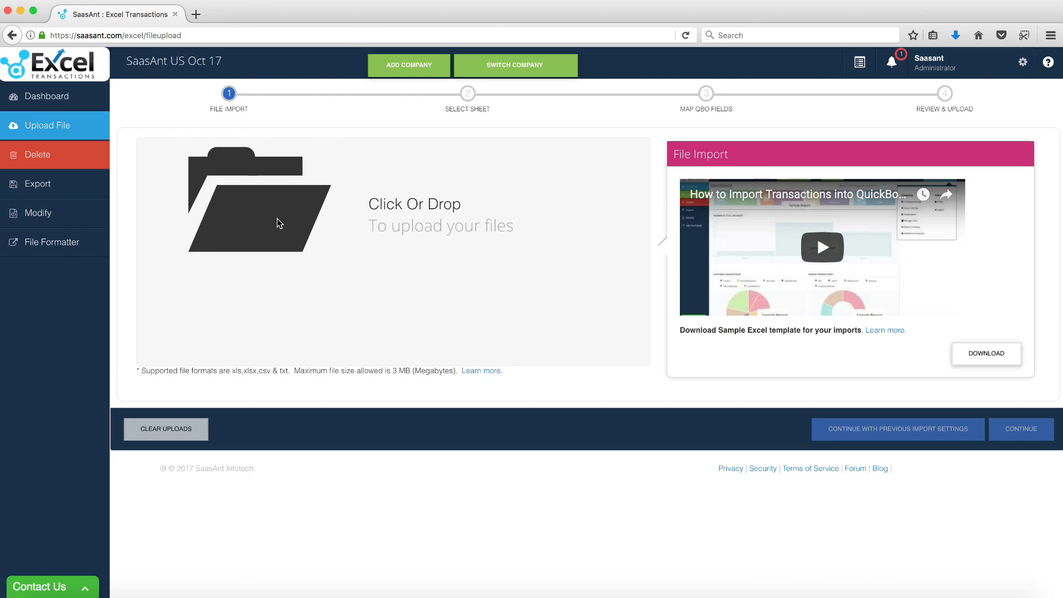
mouse_move(412, 187)
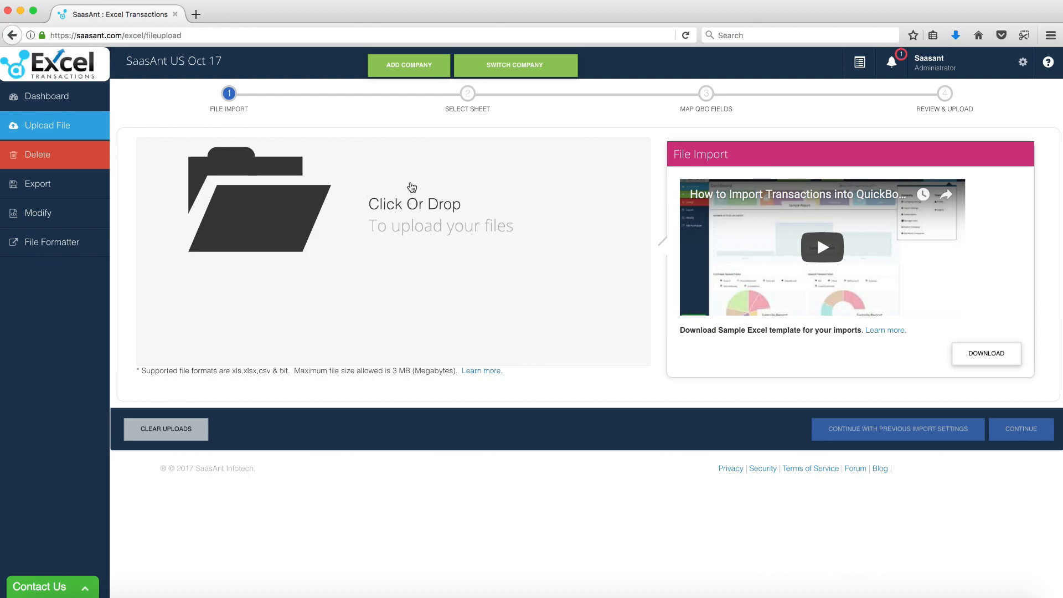
mouse_move(497, 265)
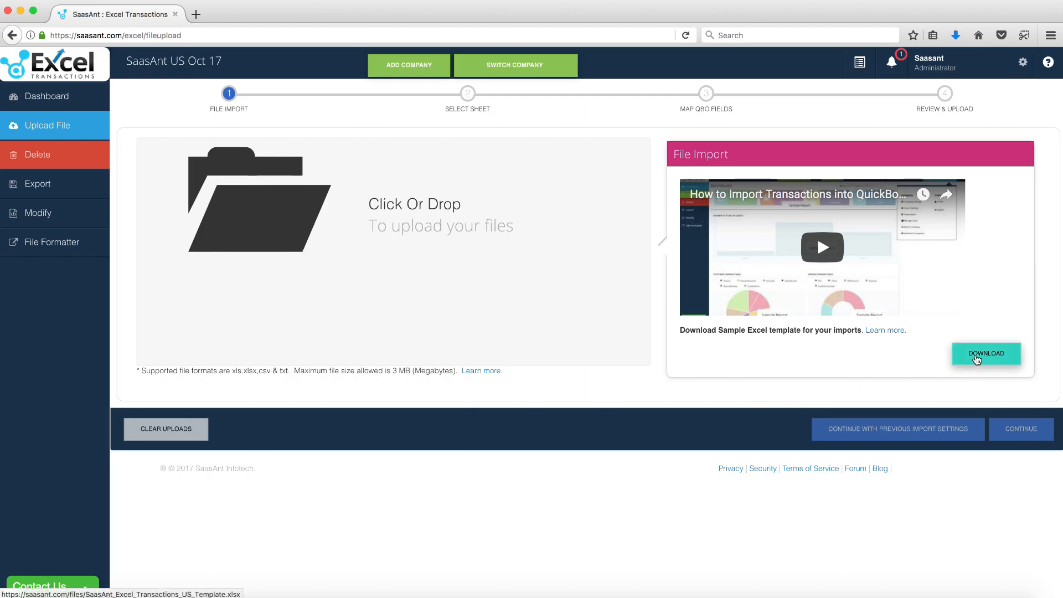
- Download the sample import template and browse its Deposits and other example sheets
left_click(987, 353)
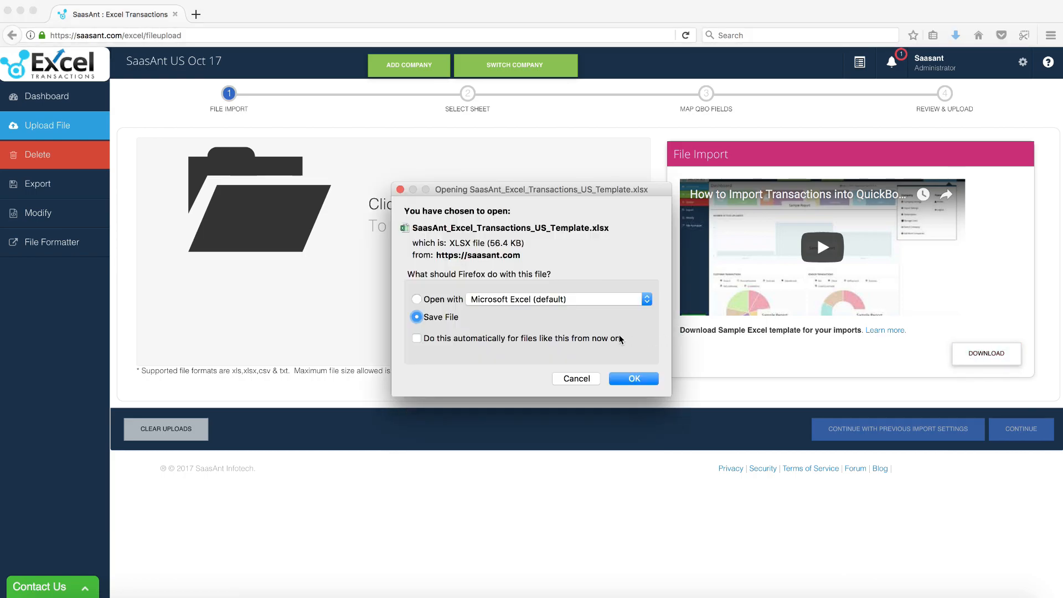
left_click(634, 378)
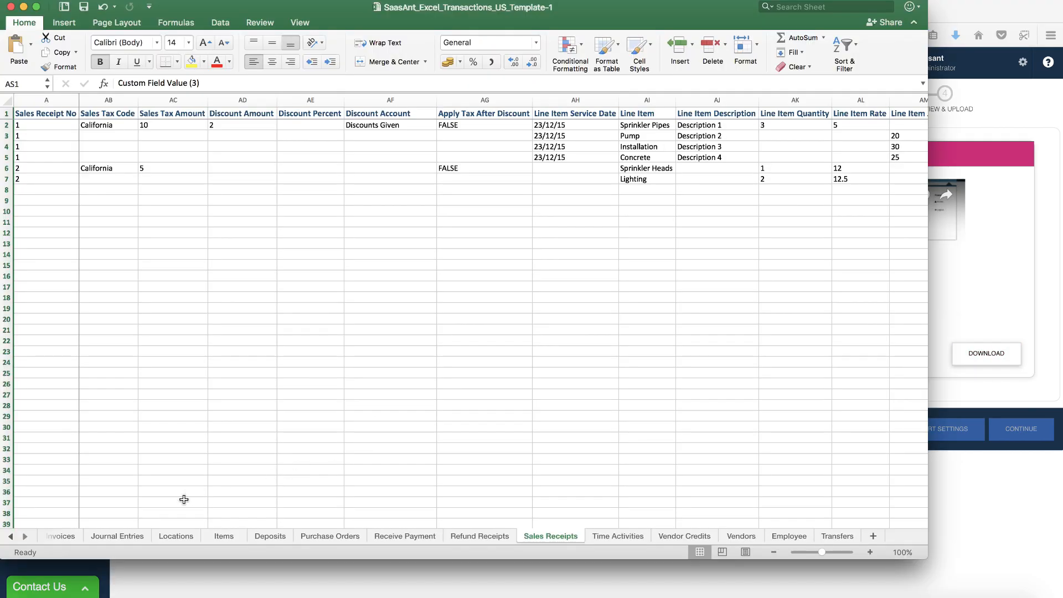
left_click(270, 536)
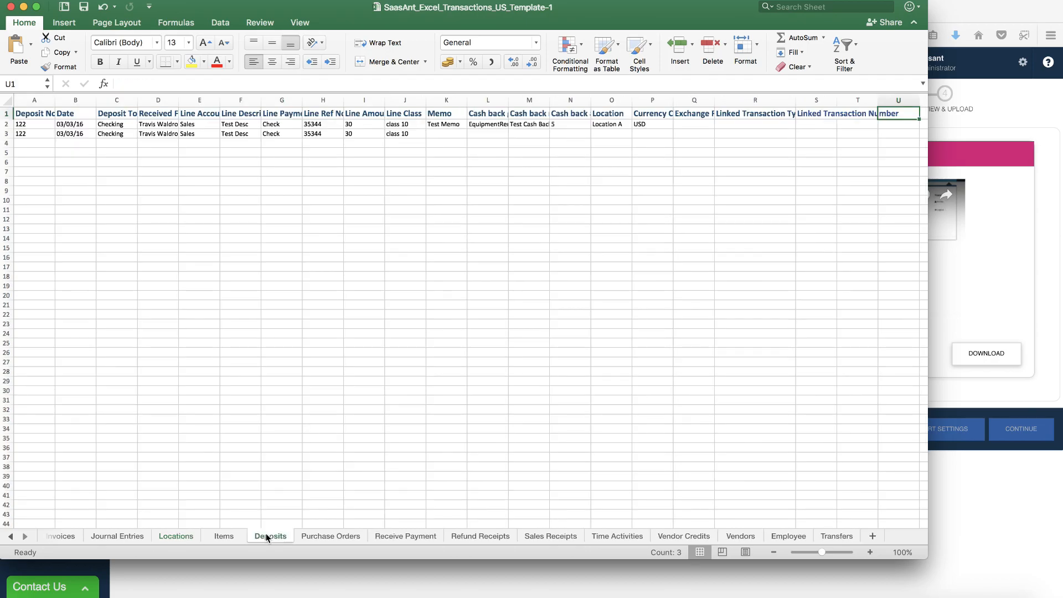
left_click(406, 536)
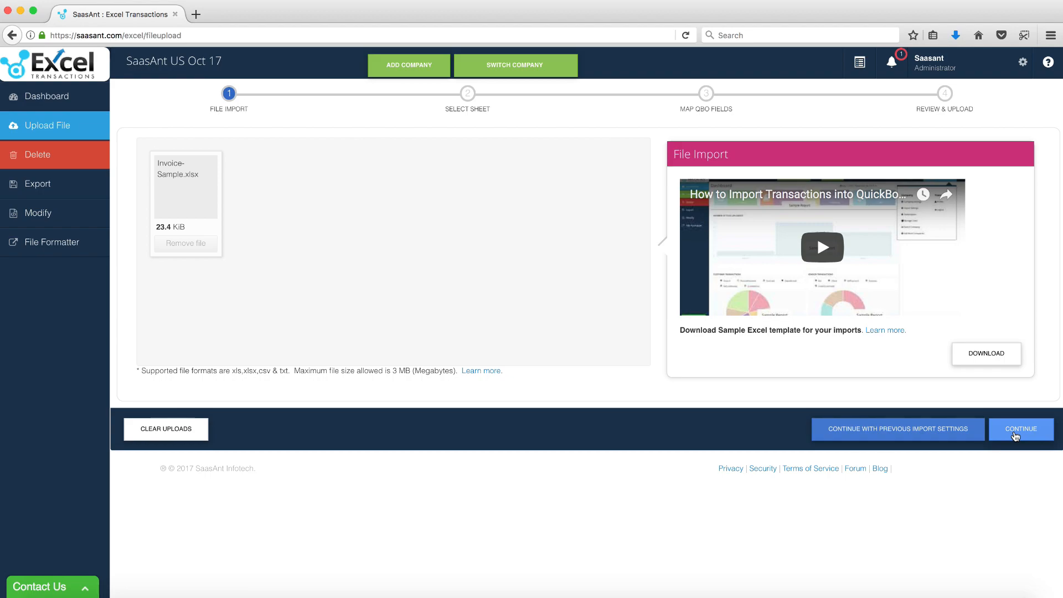
- Continue past the file import step with Invoice-Sample.xlsx attached
left_click(1021, 429)
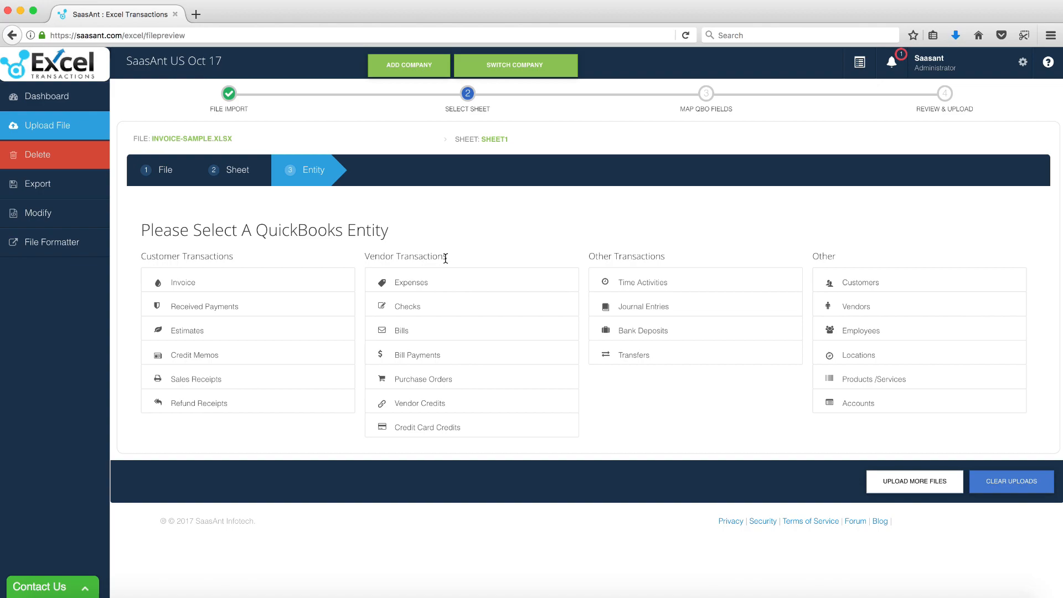
mouse_move(209, 303)
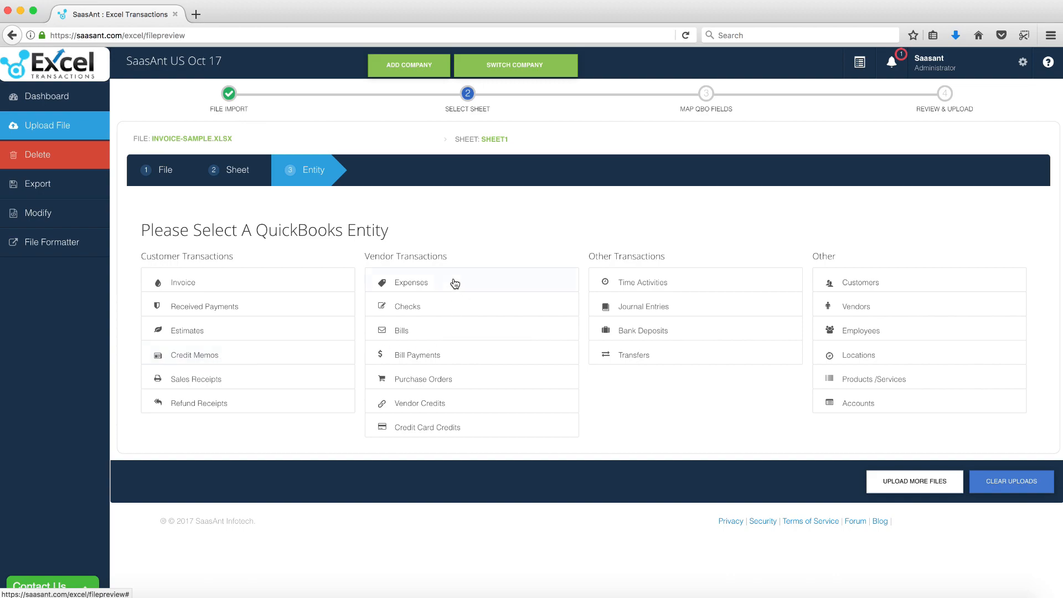
mouse_move(469, 431)
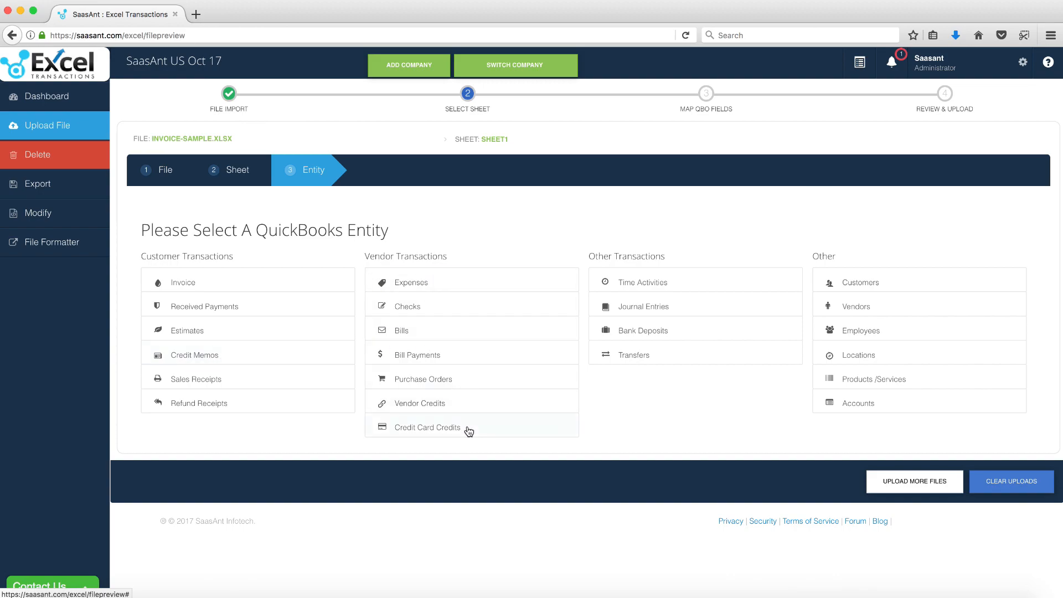
mouse_move(630, 289)
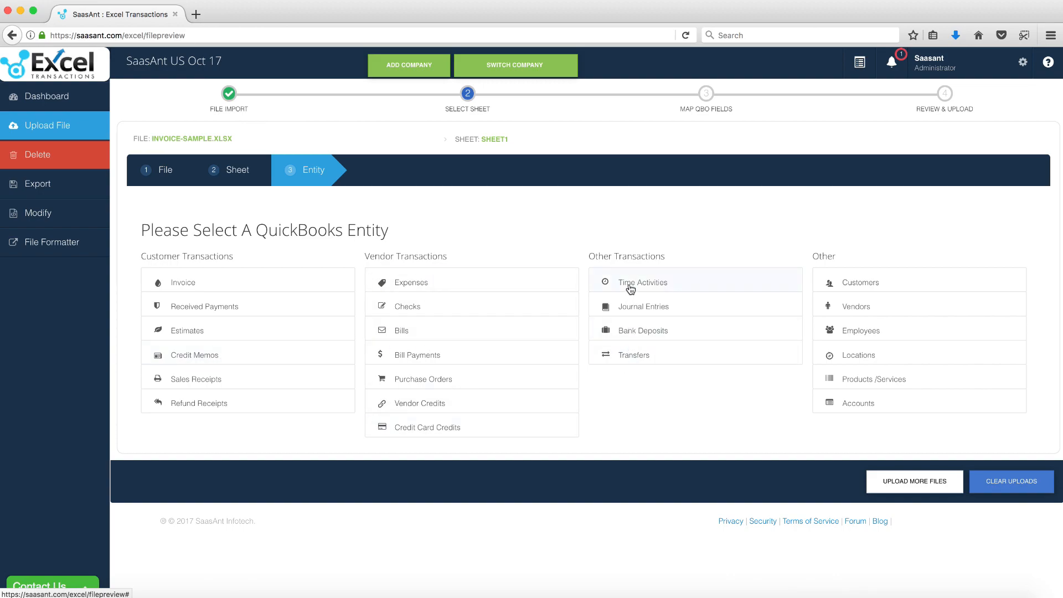
mouse_move(864, 383)
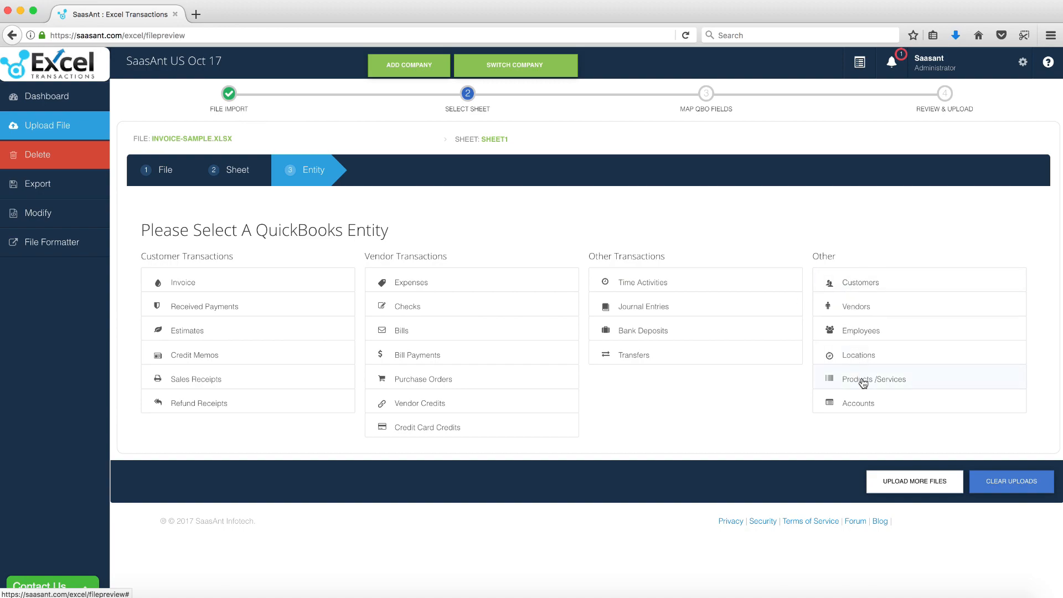
mouse_move(414, 366)
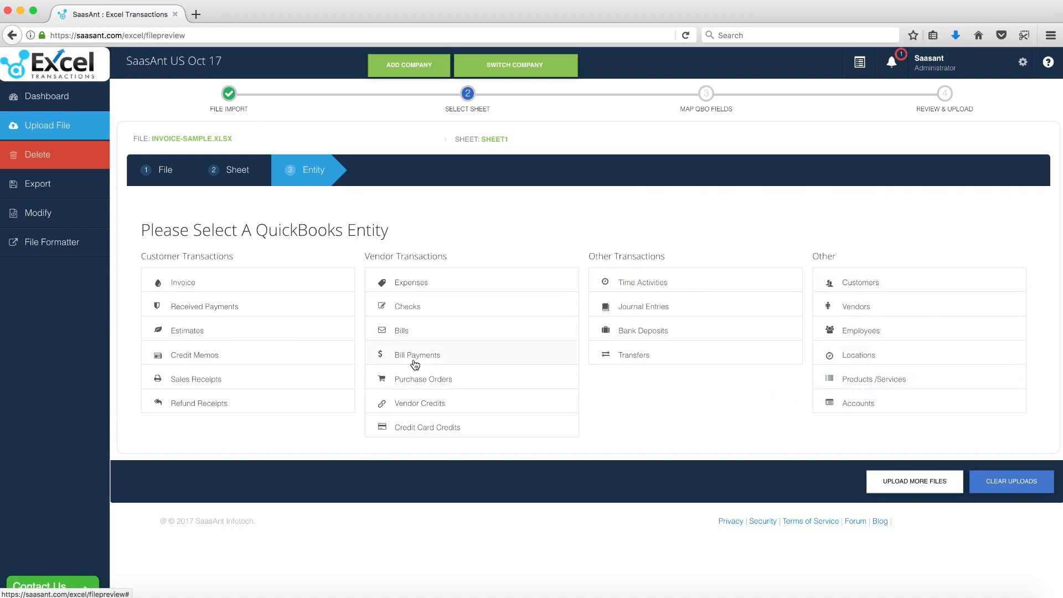
mouse_move(202, 282)
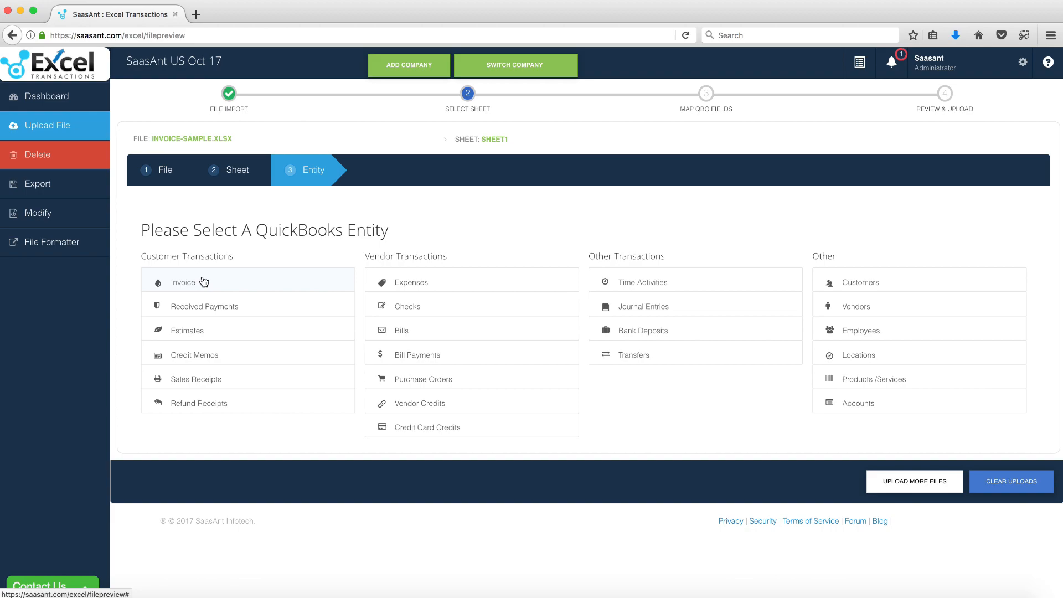
- Choose Invoice under Customer Transactions as the QuickBooks entity for Sheet1
left_click(183, 282)
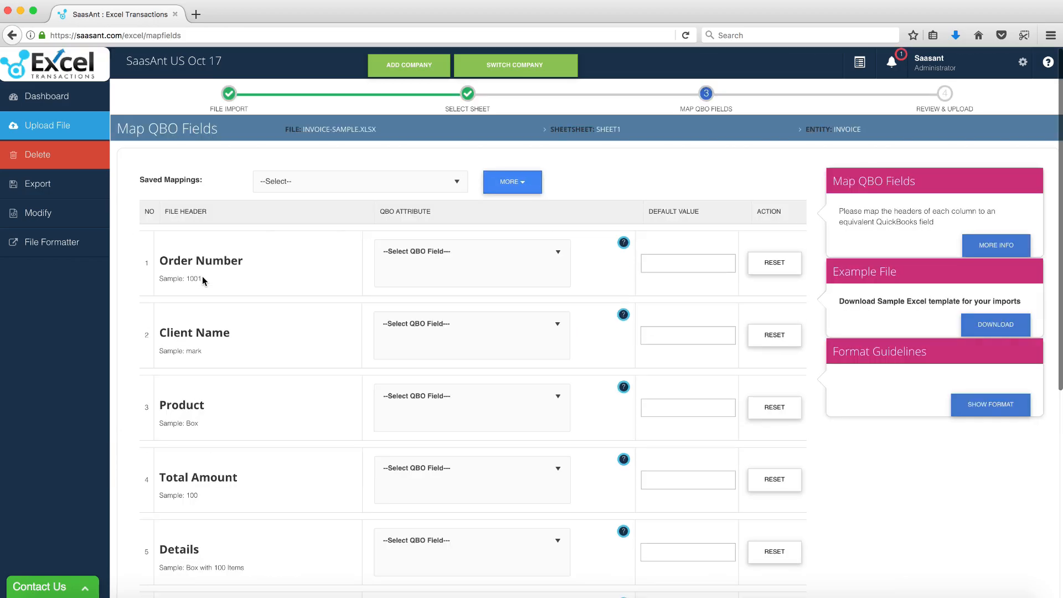
mouse_move(255, 336)
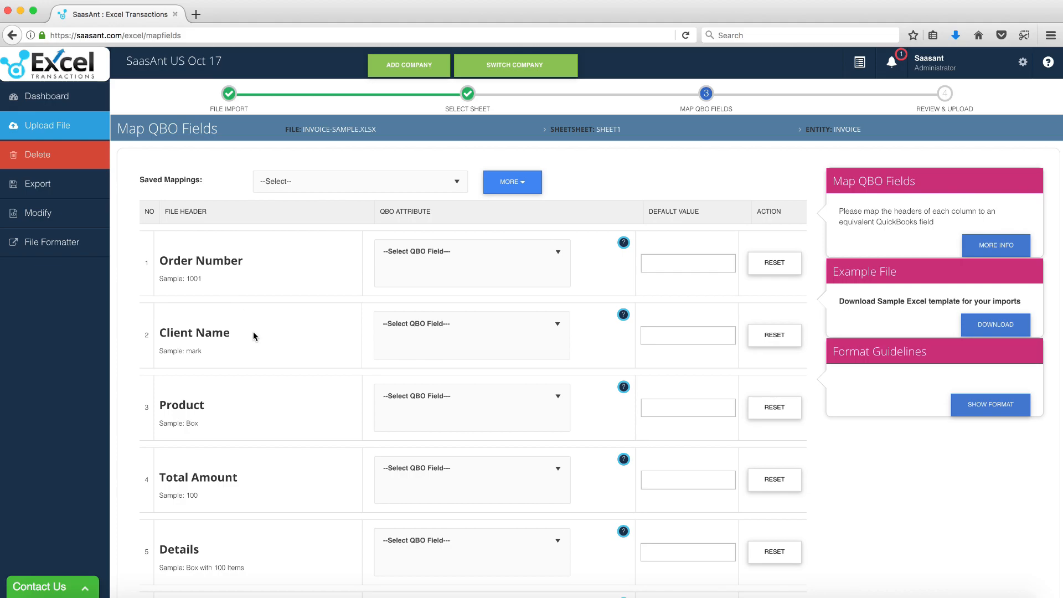
- Scroll through the still-unmapped columns on the Map QBO Fields step
scroll("down", 3)
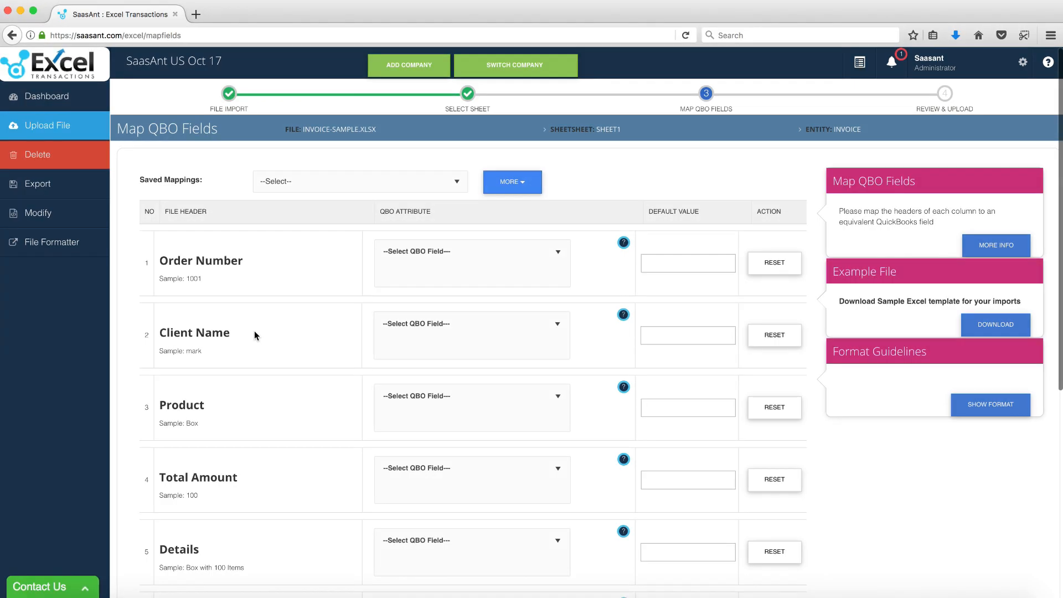
mouse_move(546, 246)
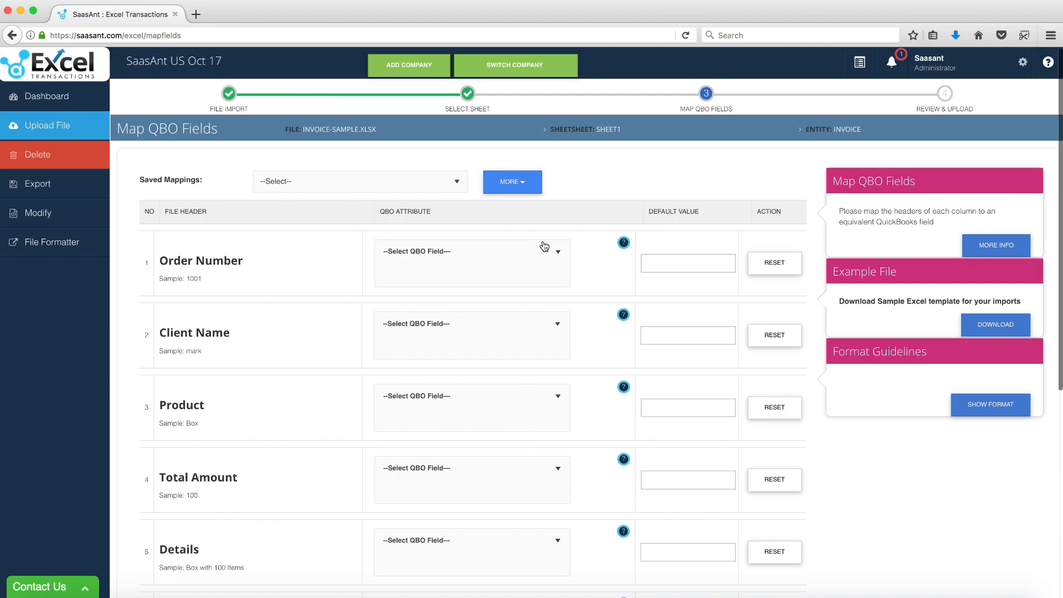
mouse_move(613, 323)
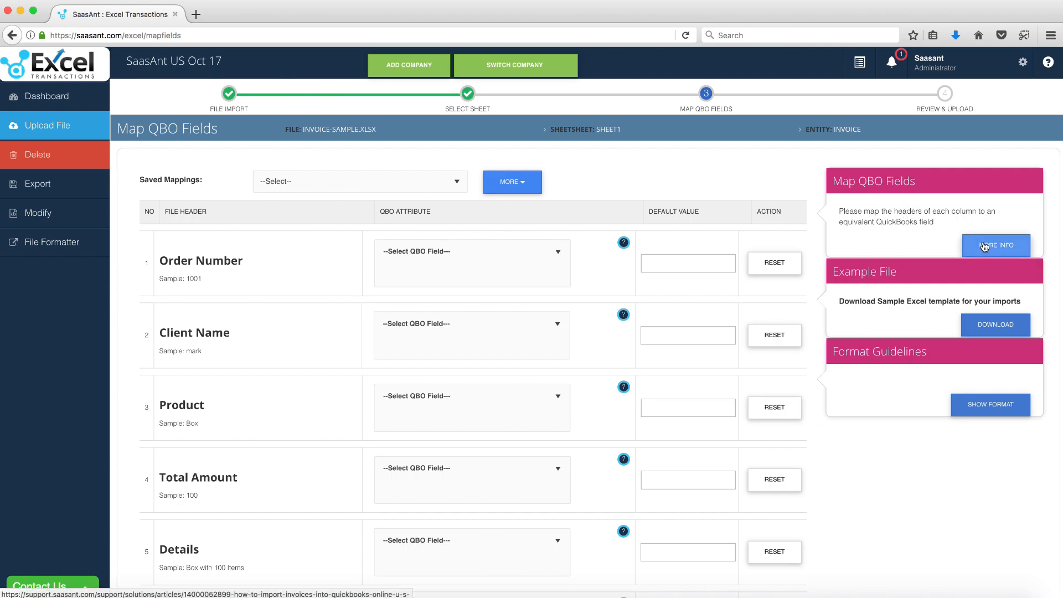
mouse_move(296, 313)
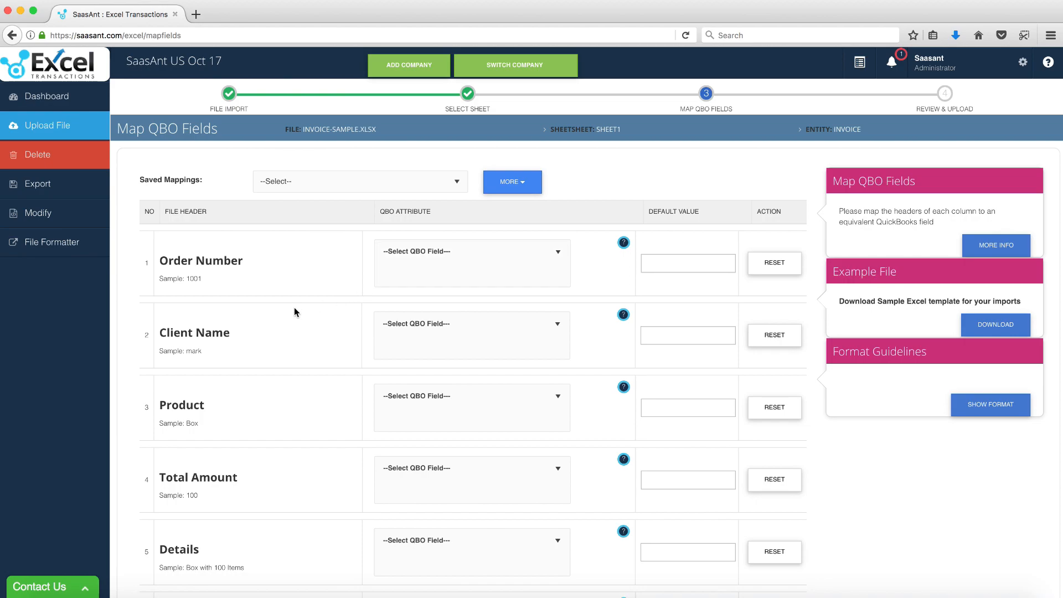
mouse_move(392, 291)
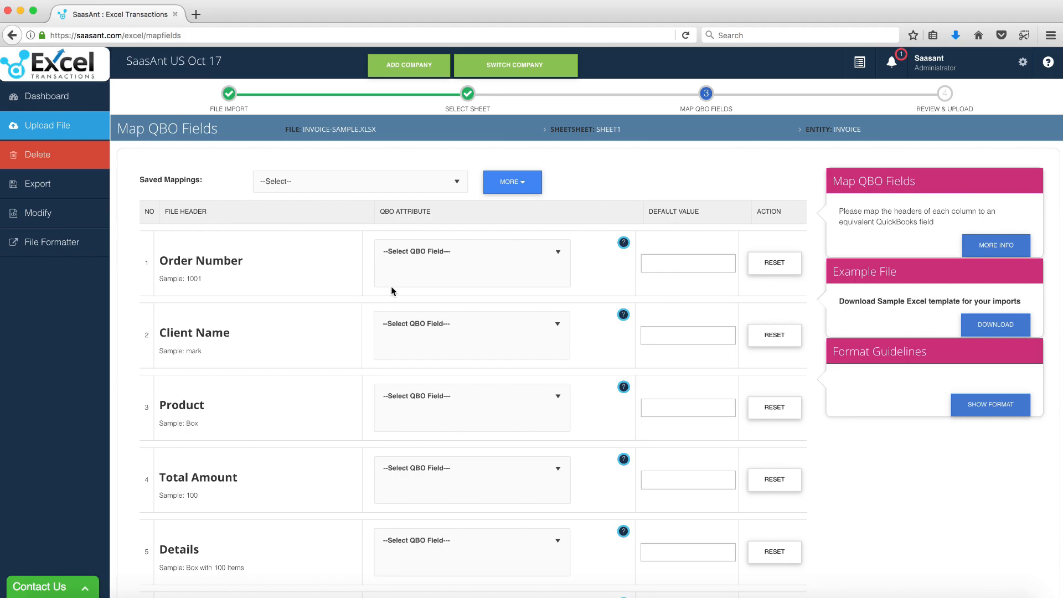
- Map Order Number to Invoice No and Client Name to Customer
left_click(471, 263)
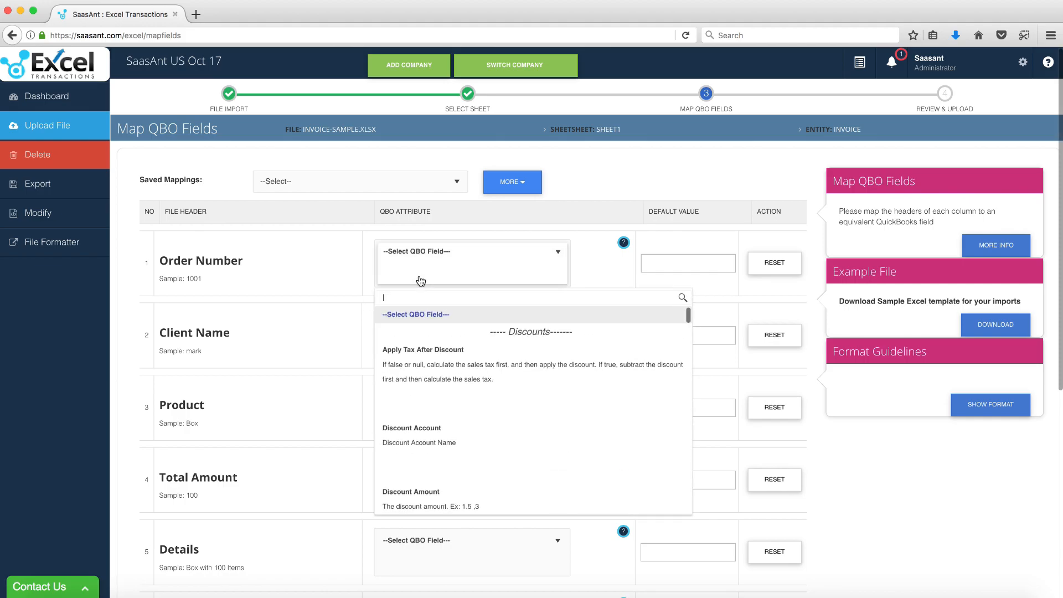
type("Inv")
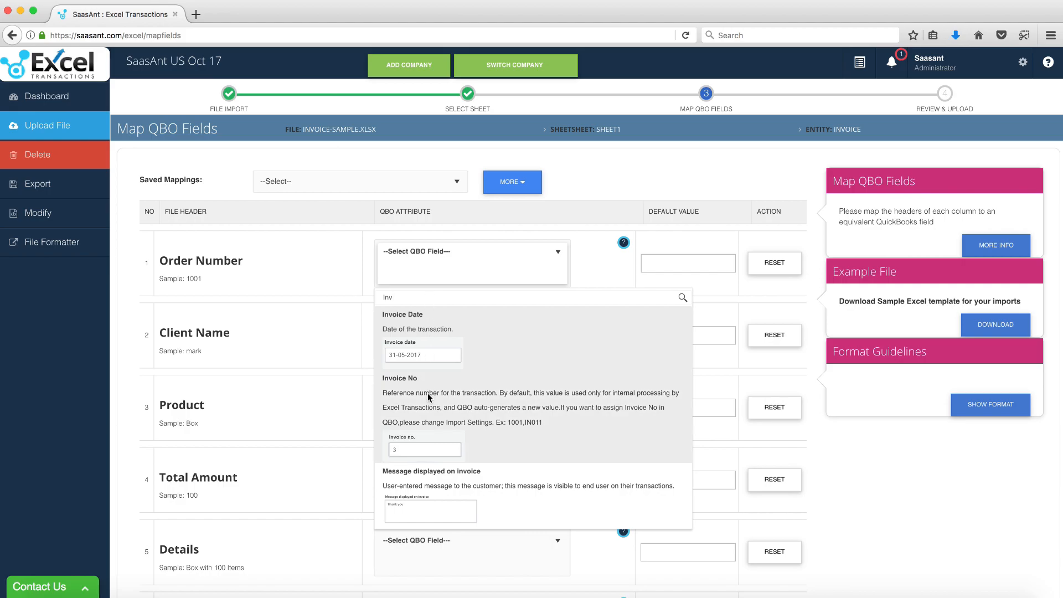
left_click(400, 378)
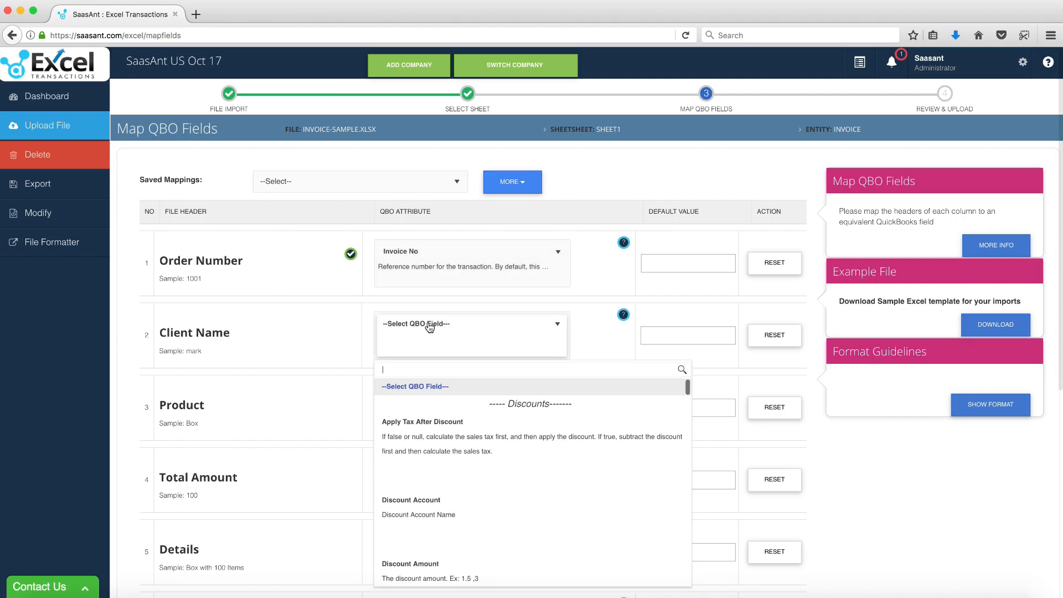
type("Customer")
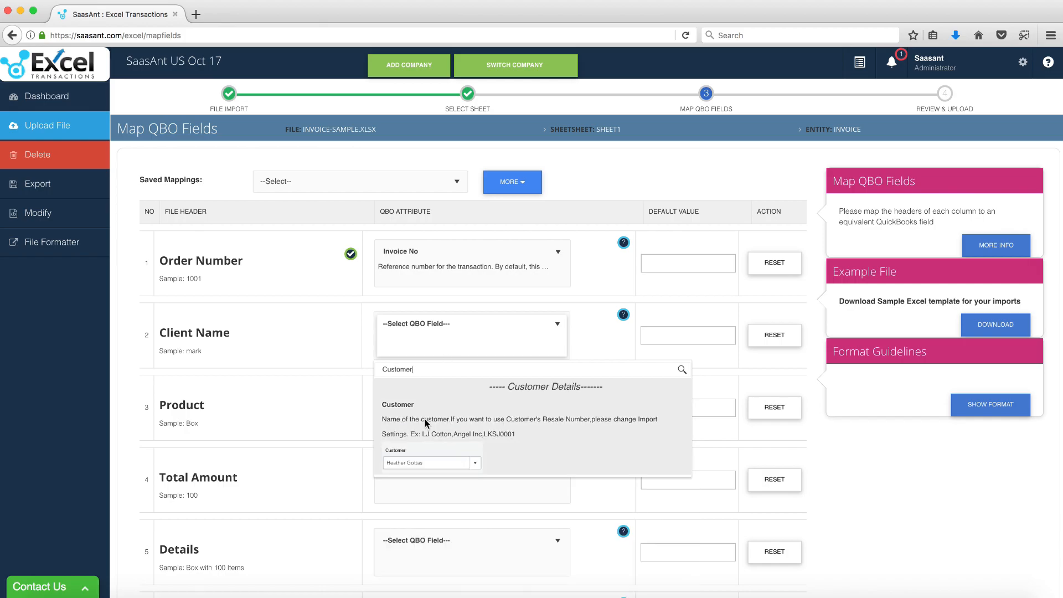
left_click(397, 404)
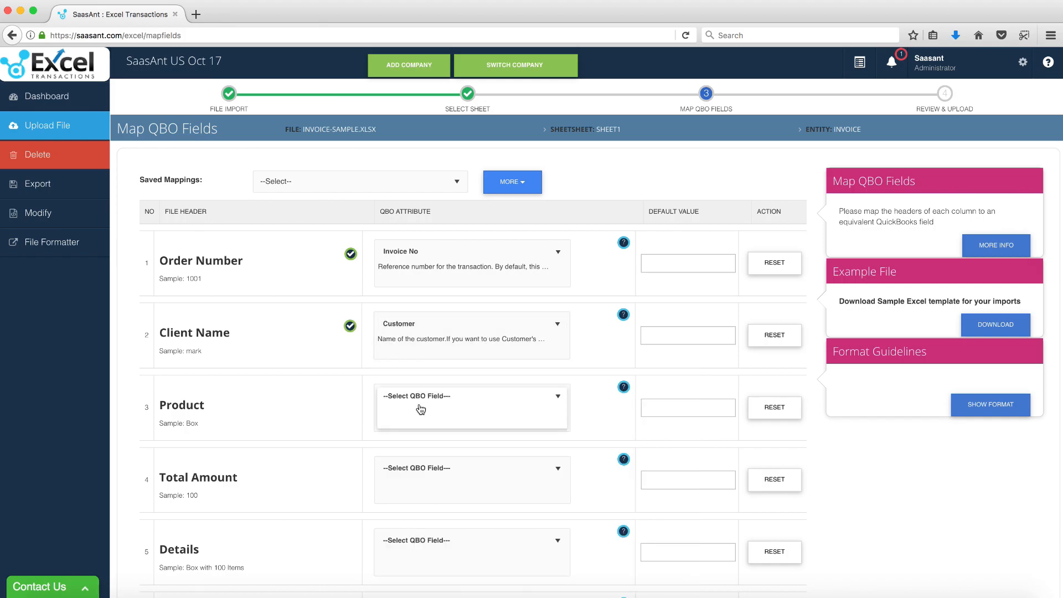
- Map Product, Total Amount and Details to Line Item, Line Item Amount and Line Item Description
scroll("down", 3)
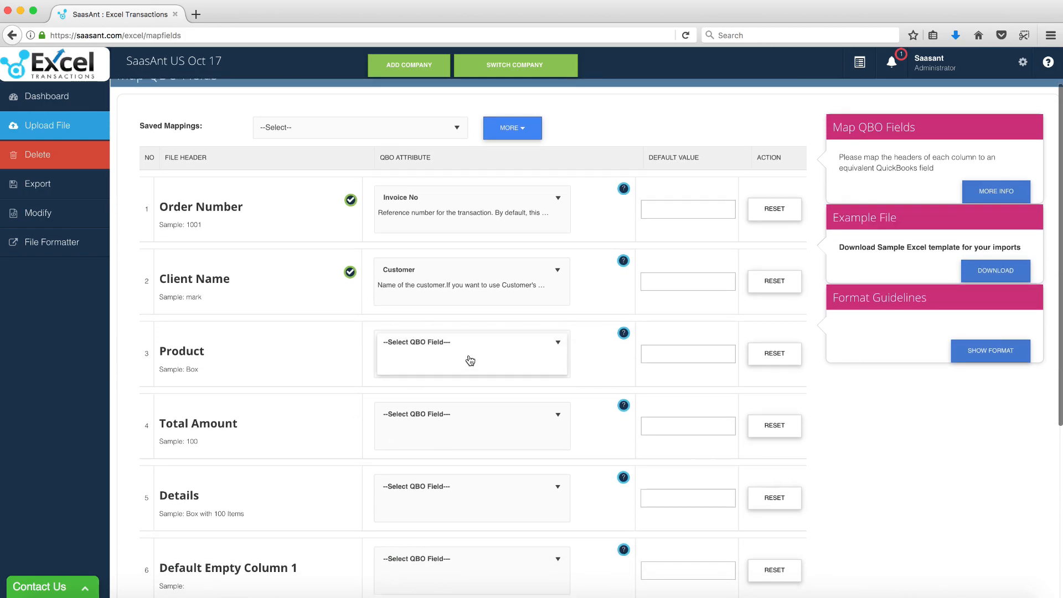
type("Line Item Amount")
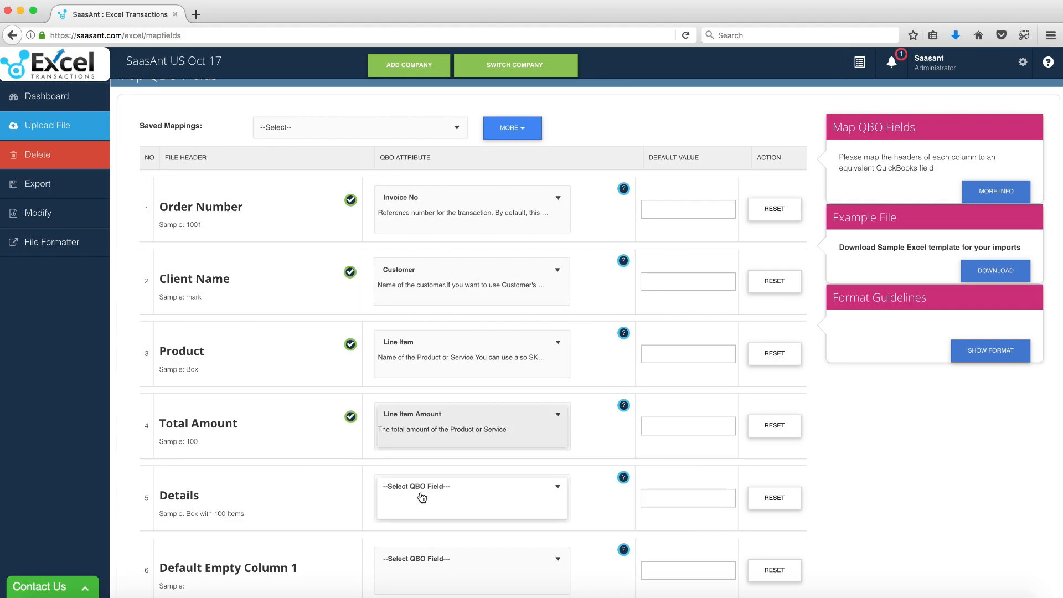
scroll("down", 3)
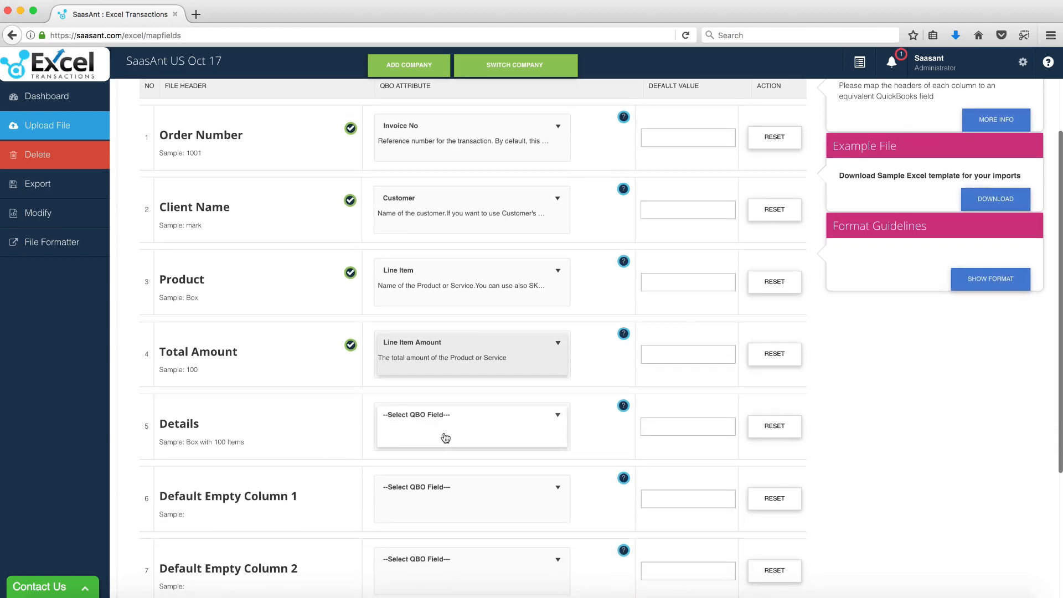
left_click(472, 426)
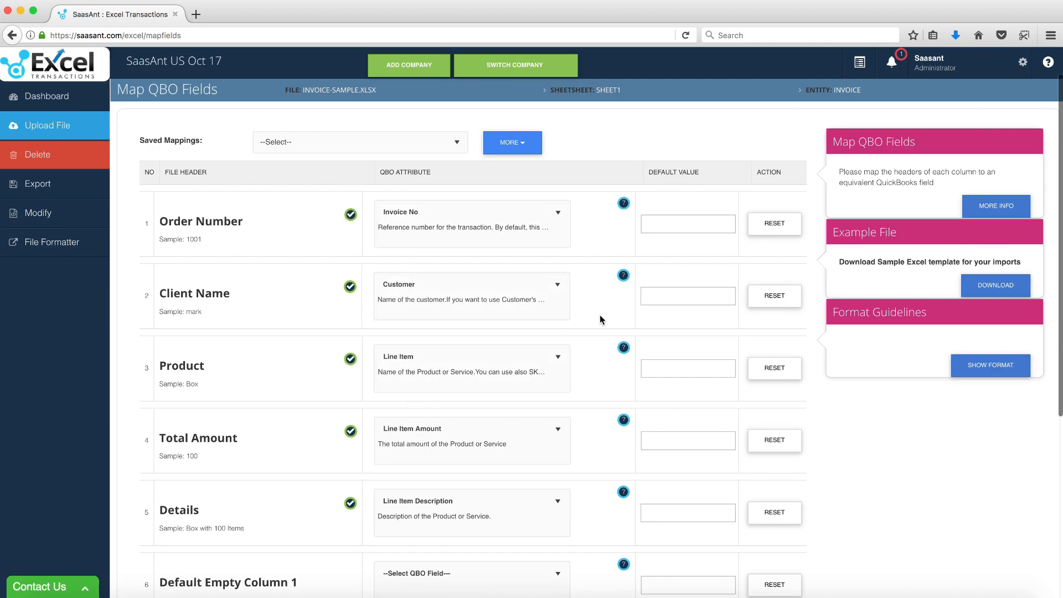
mouse_move(588, 290)
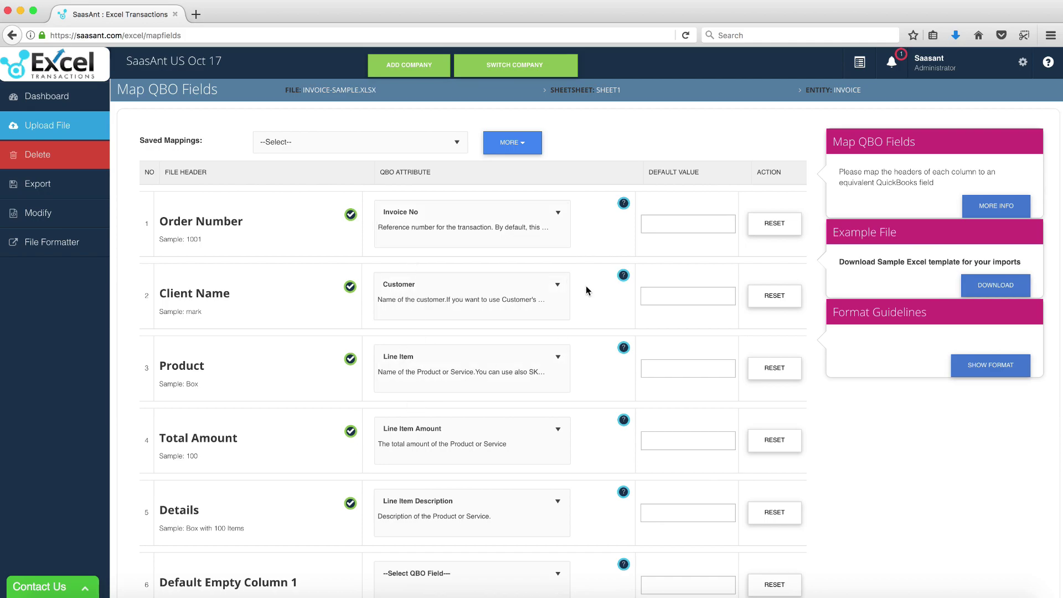
scroll("down", 3)
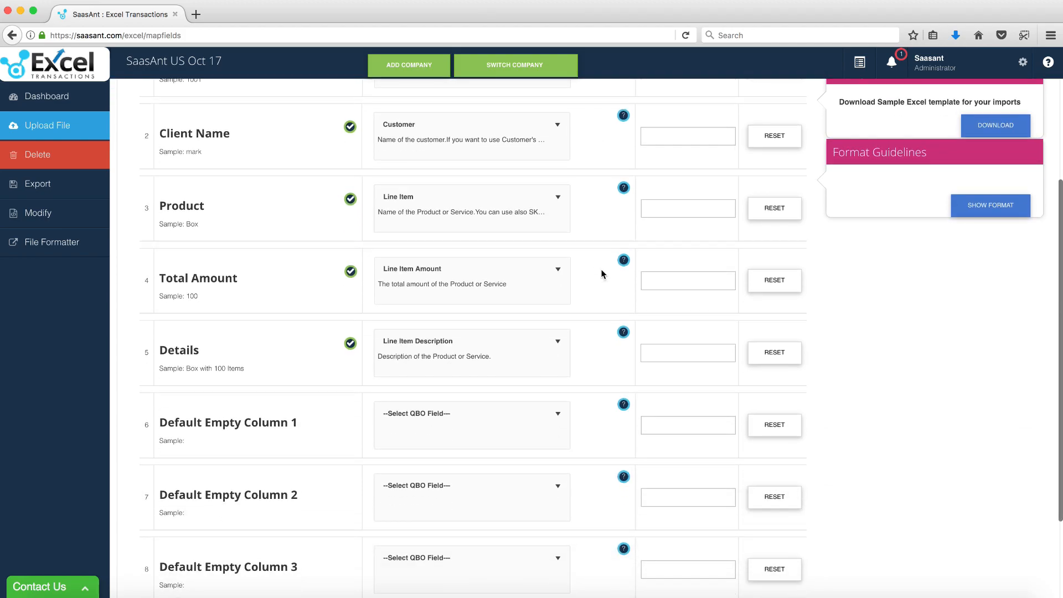
scroll("down", 3)
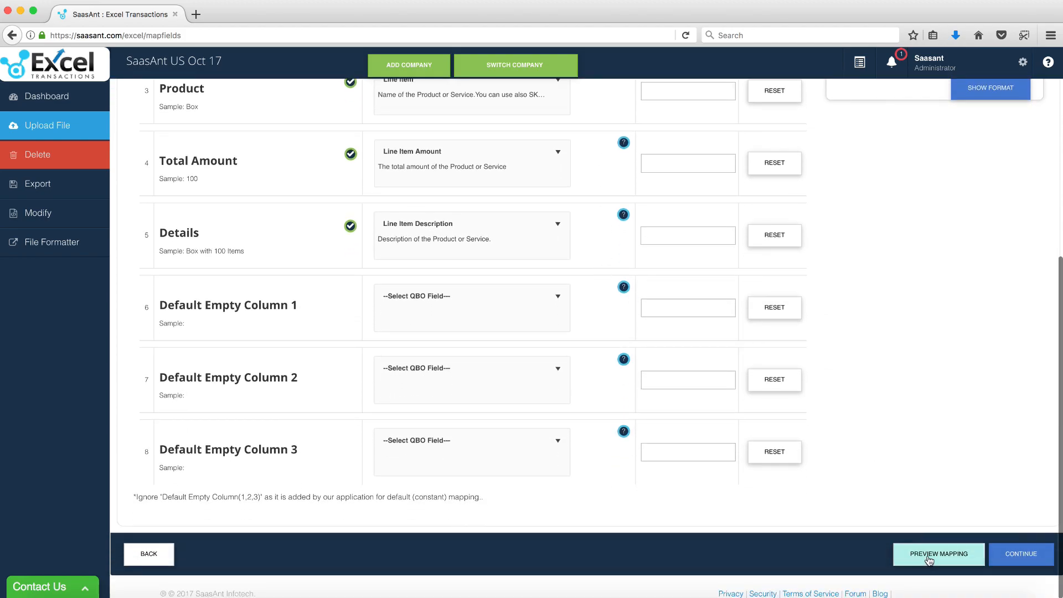
left_click(939, 554)
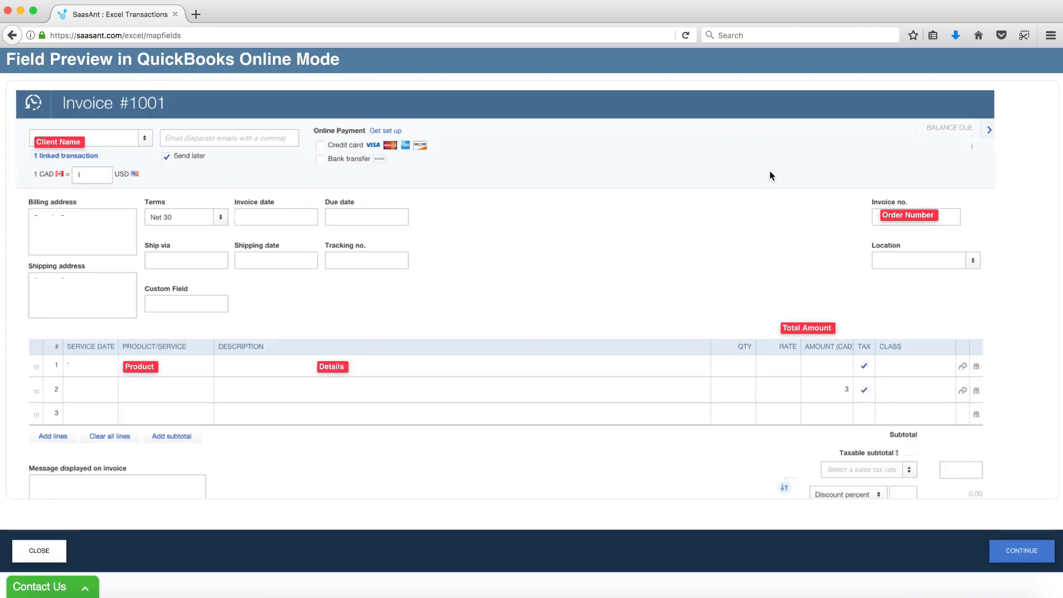
mouse_move(668, 228)
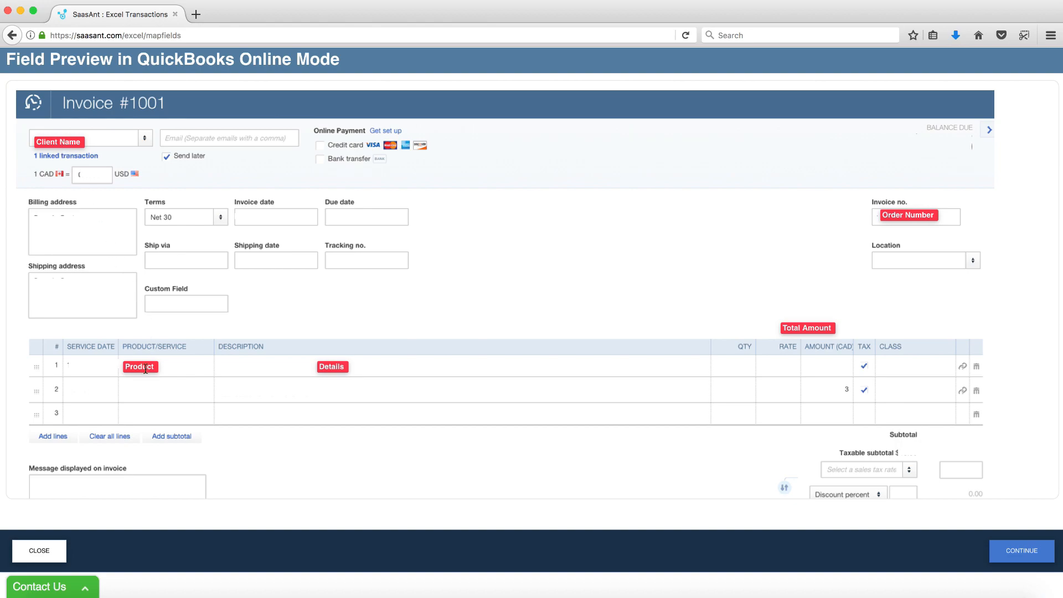
mouse_move(808, 337)
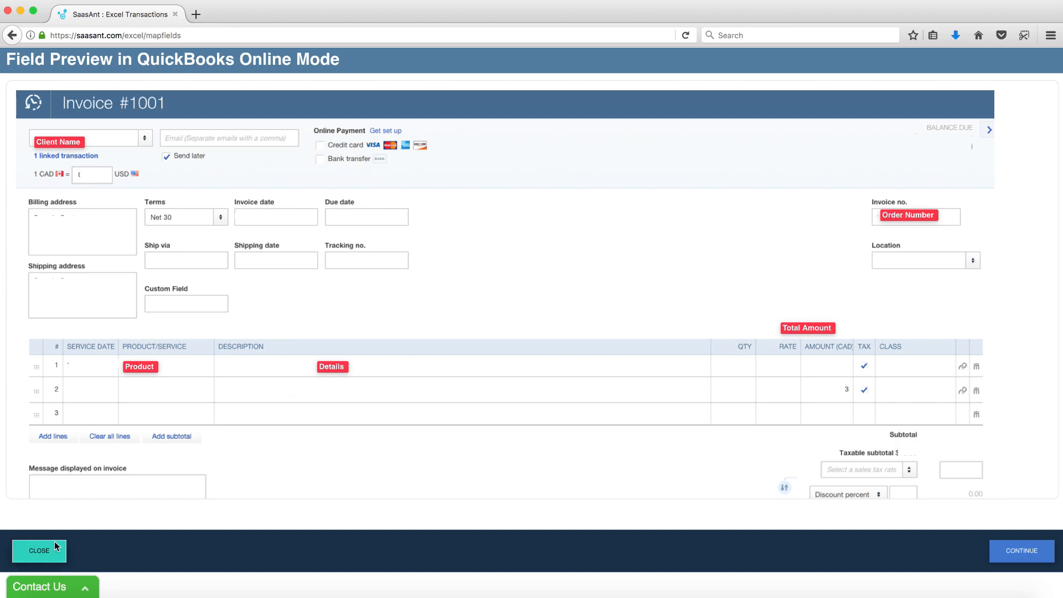
mouse_move(83, 557)
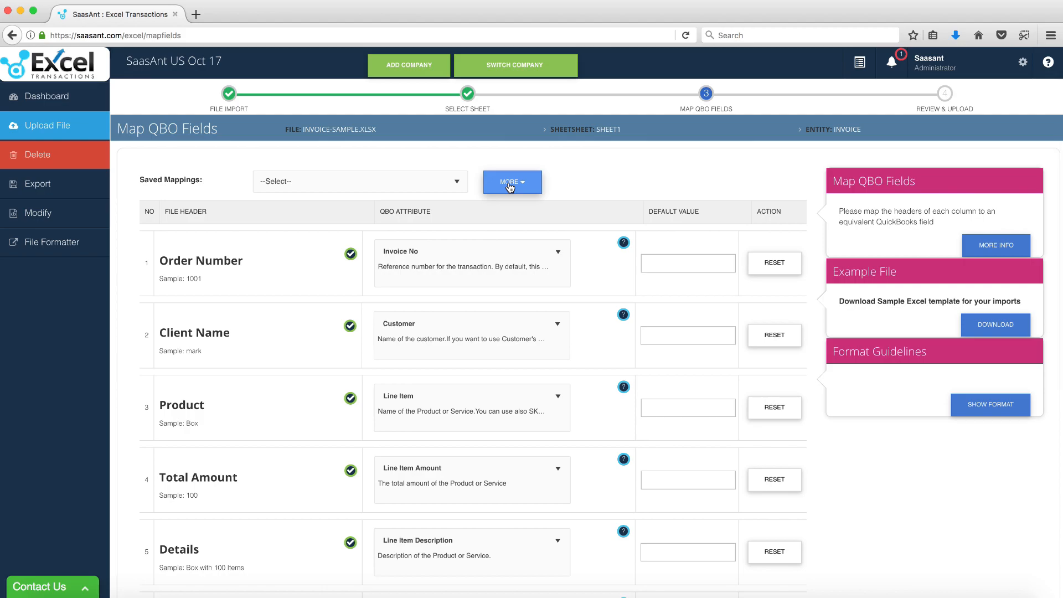
- Save the field mapping under the name 'My Mapping' and dismiss the confirmation
left_click(513, 181)
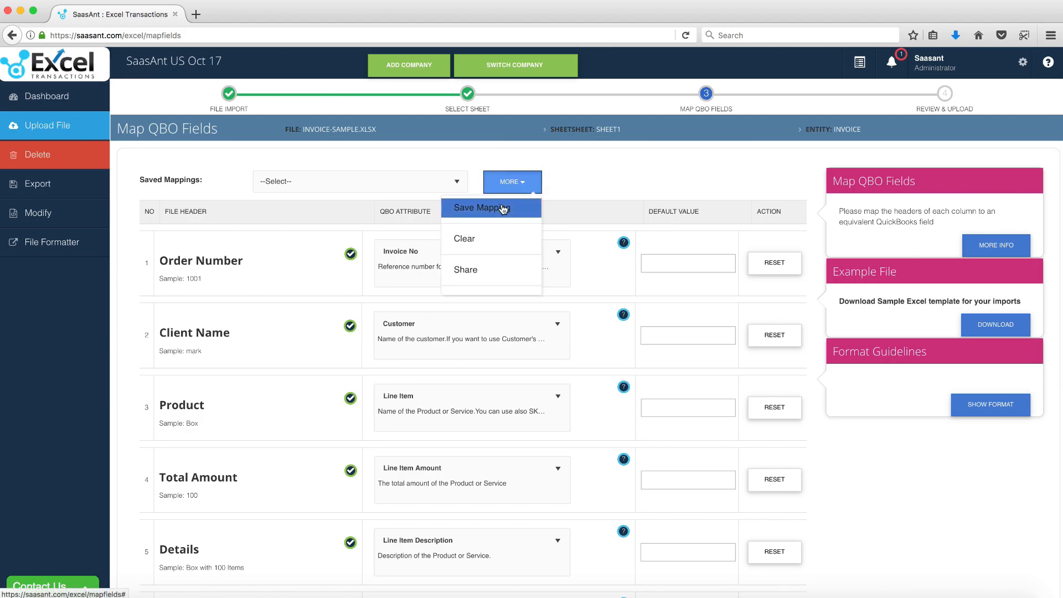
left_click(481, 208)
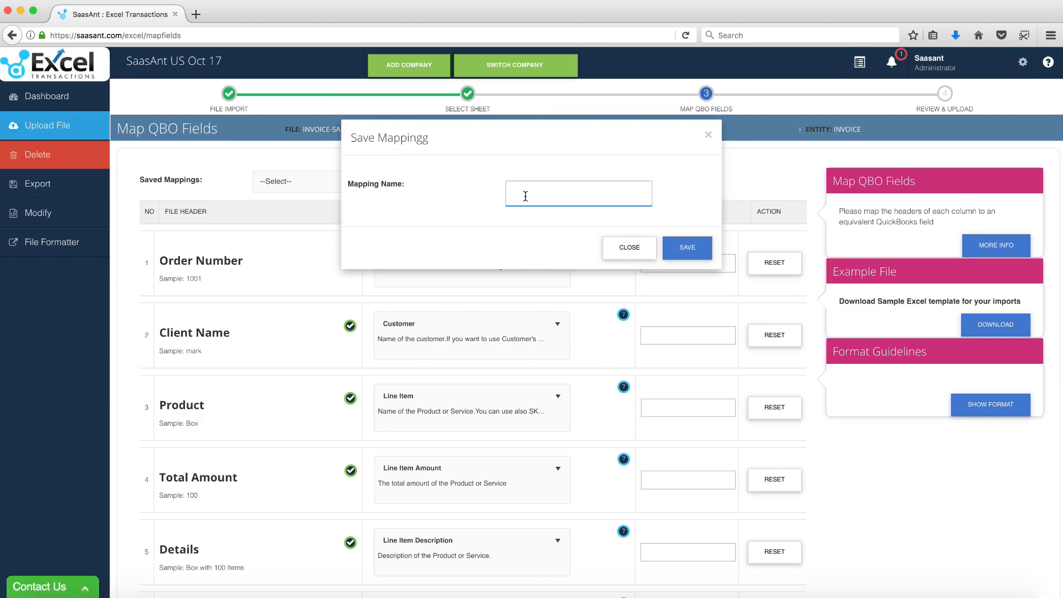
type("My M")
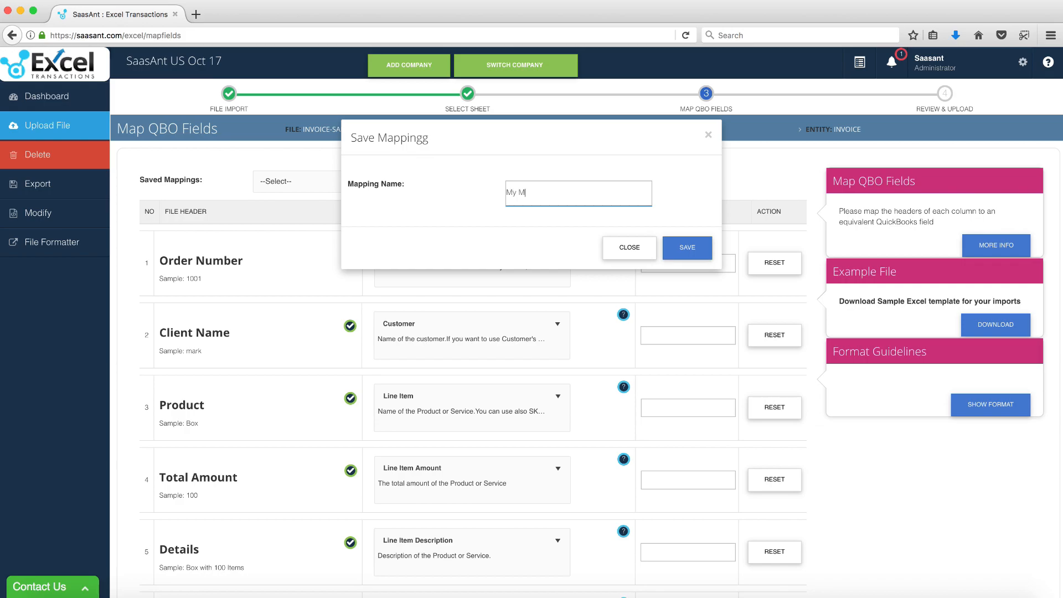
type("apping")
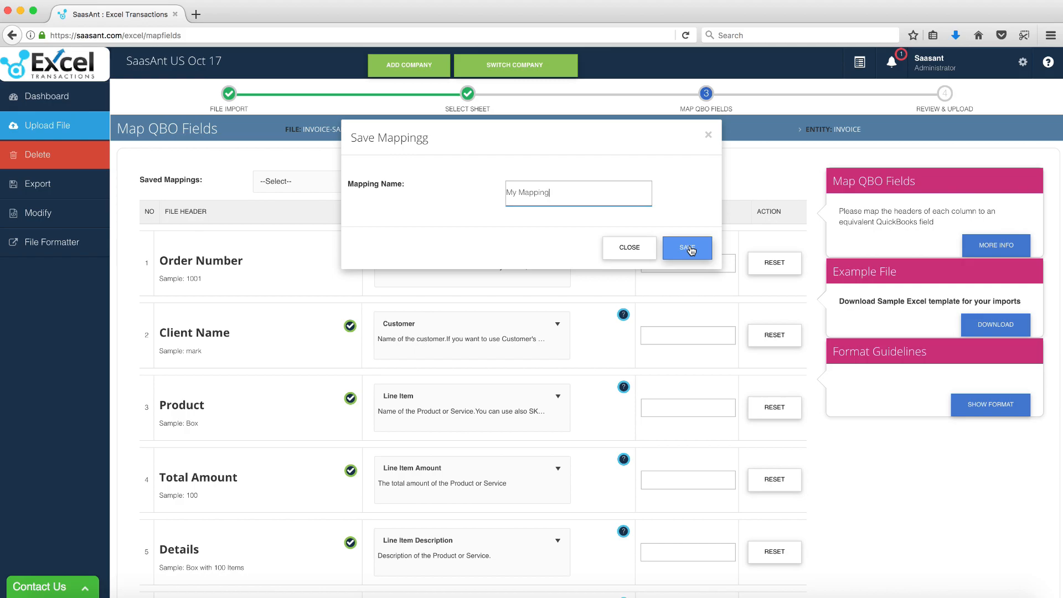
left_click(688, 248)
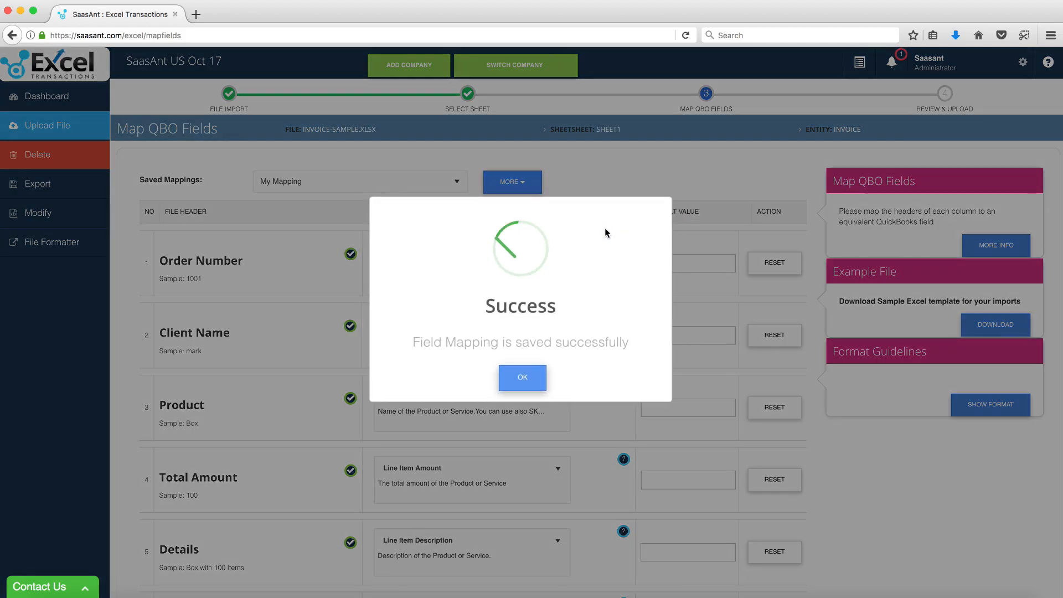
left_click(523, 378)
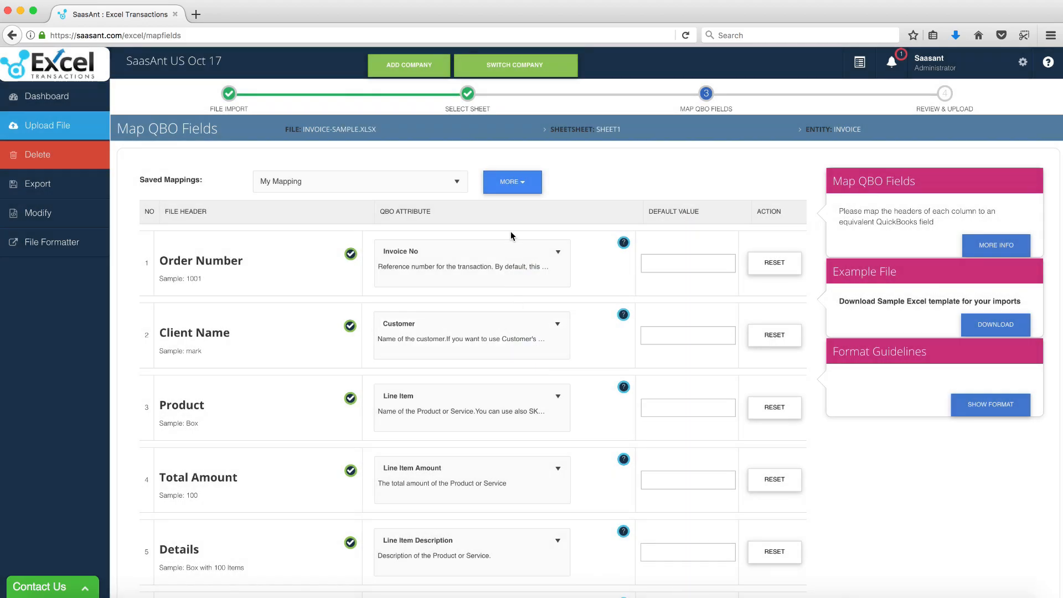
- Open the saved mapping's Share page and close it without sharing
left_click(513, 181)
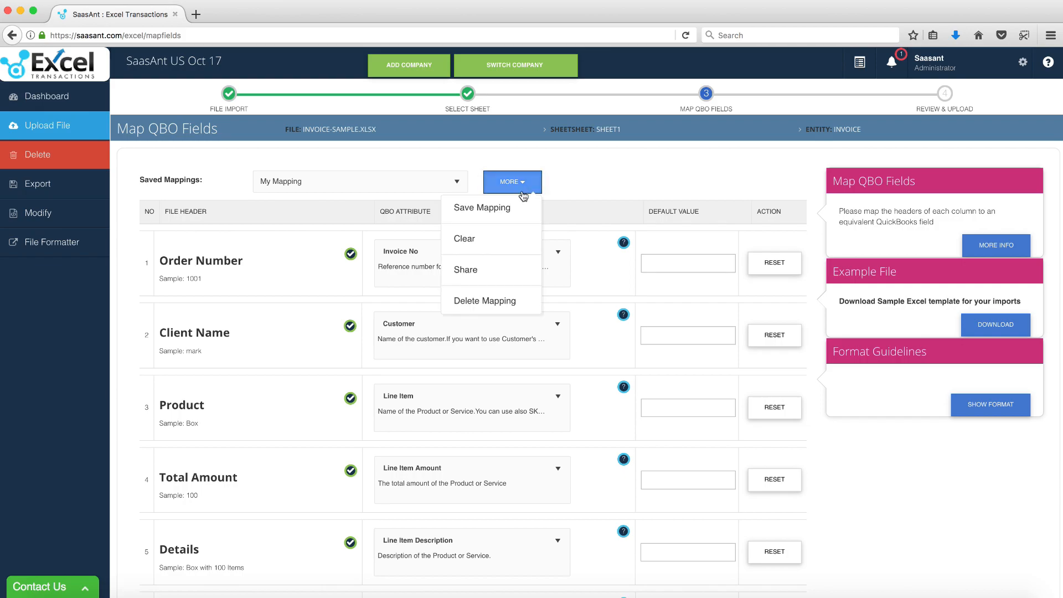
mouse_move(498, 306)
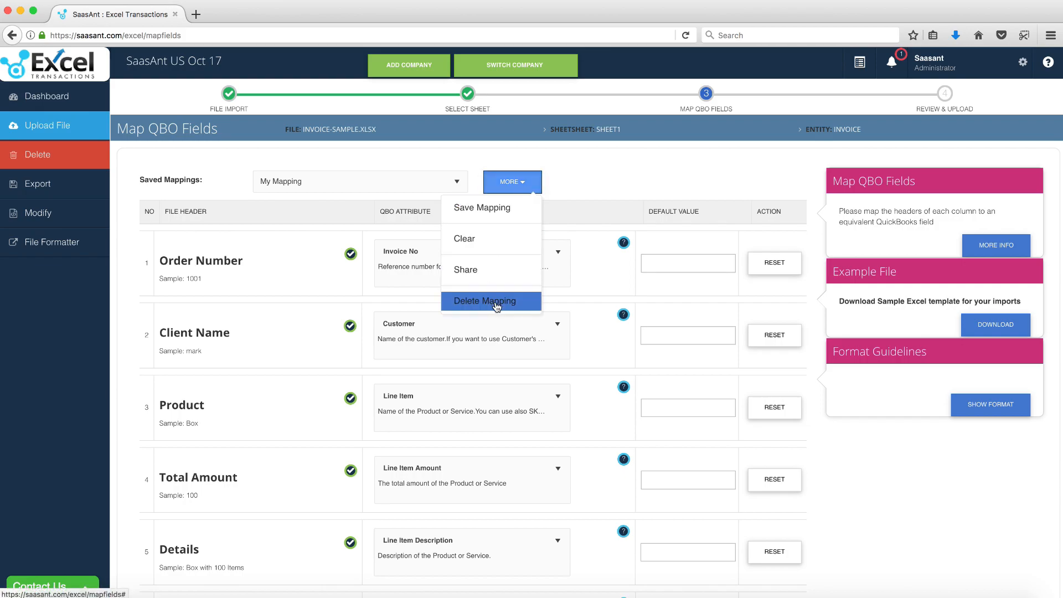
left_click(465, 270)
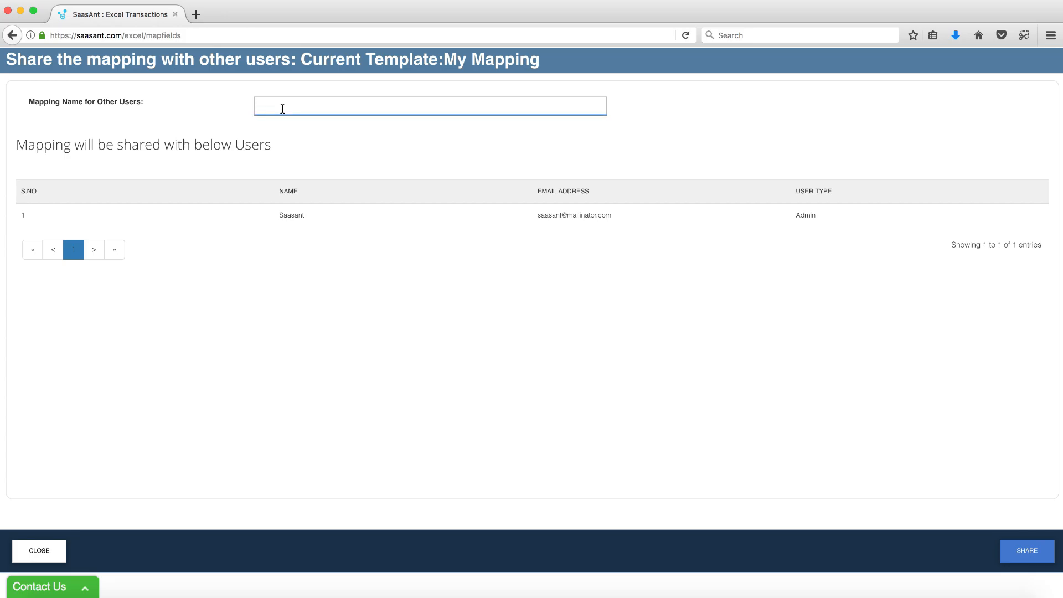
left_click(34, 547)
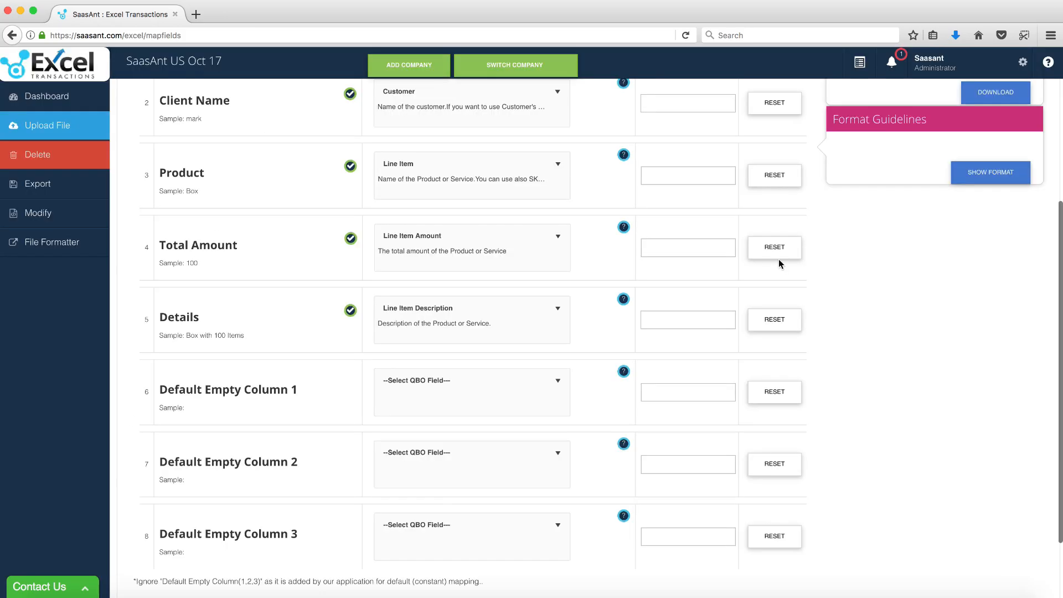
scroll("down", 3)
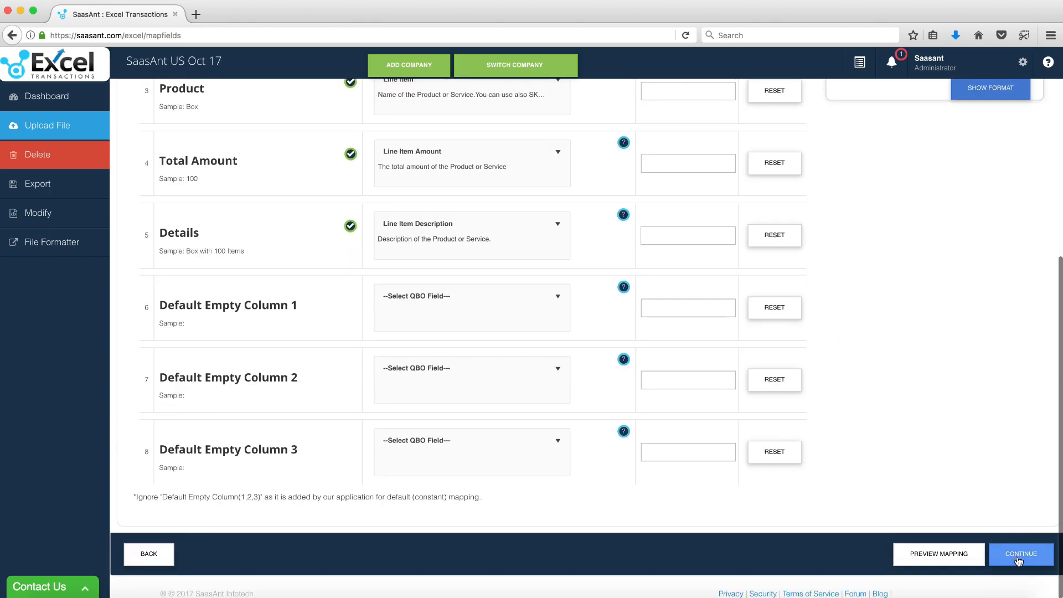
left_click(1021, 554)
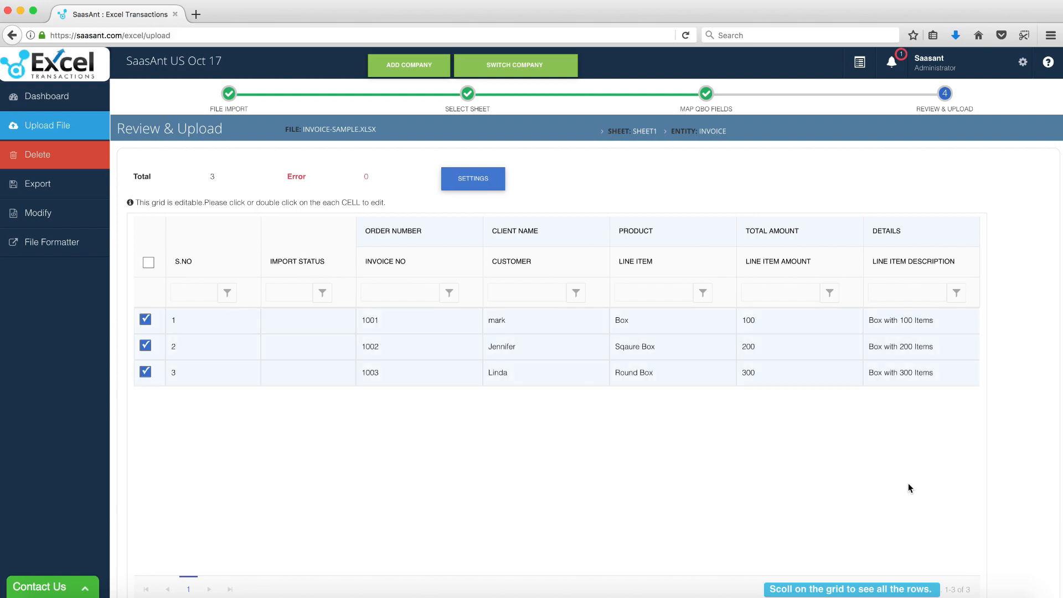
mouse_move(632, 471)
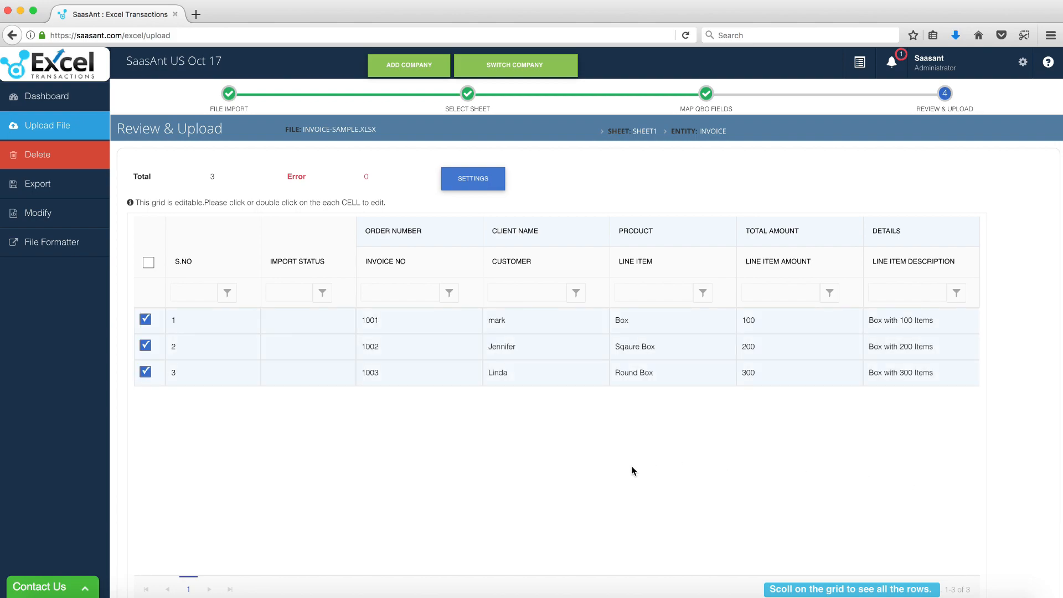
mouse_move(279, 353)
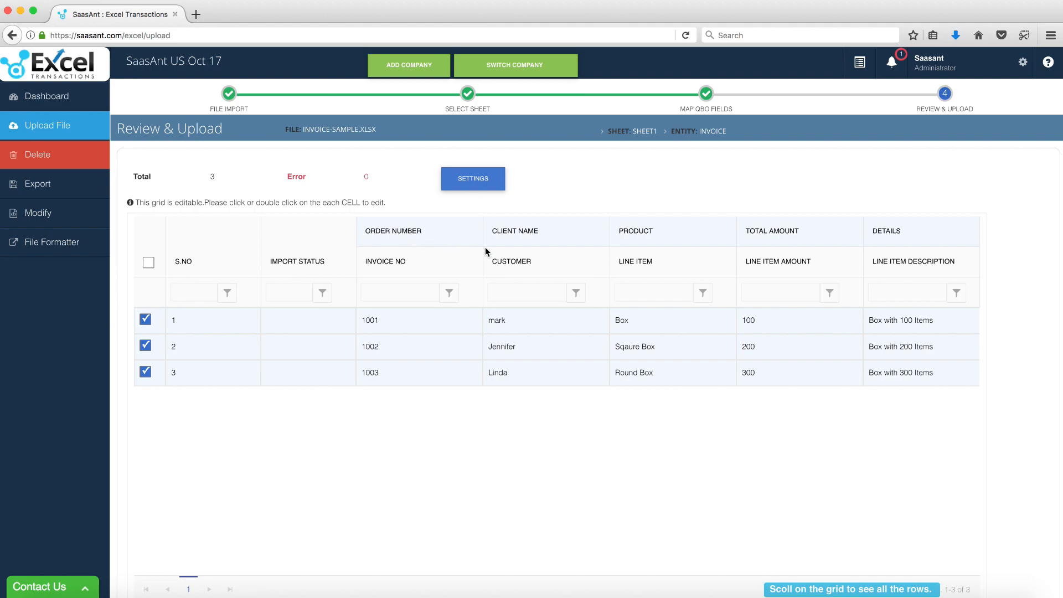
mouse_move(622, 256)
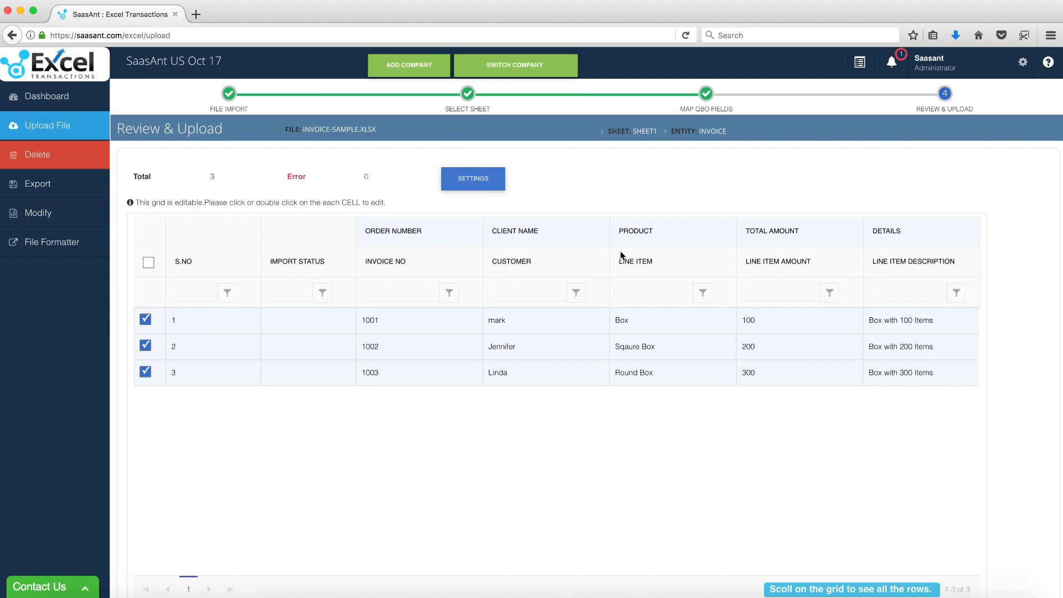
mouse_move(666, 321)
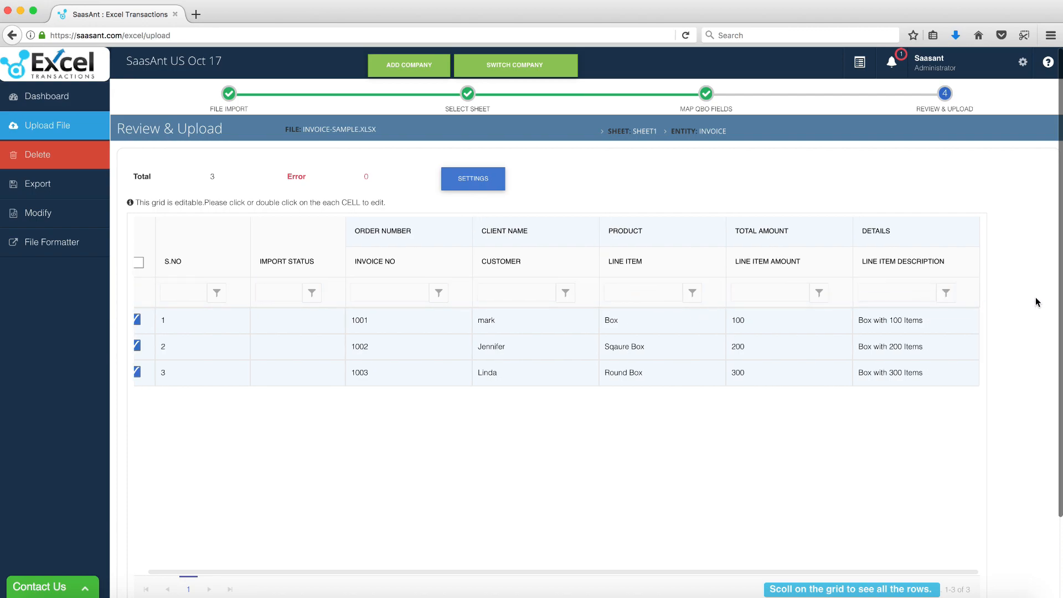
scroll("down", 3)
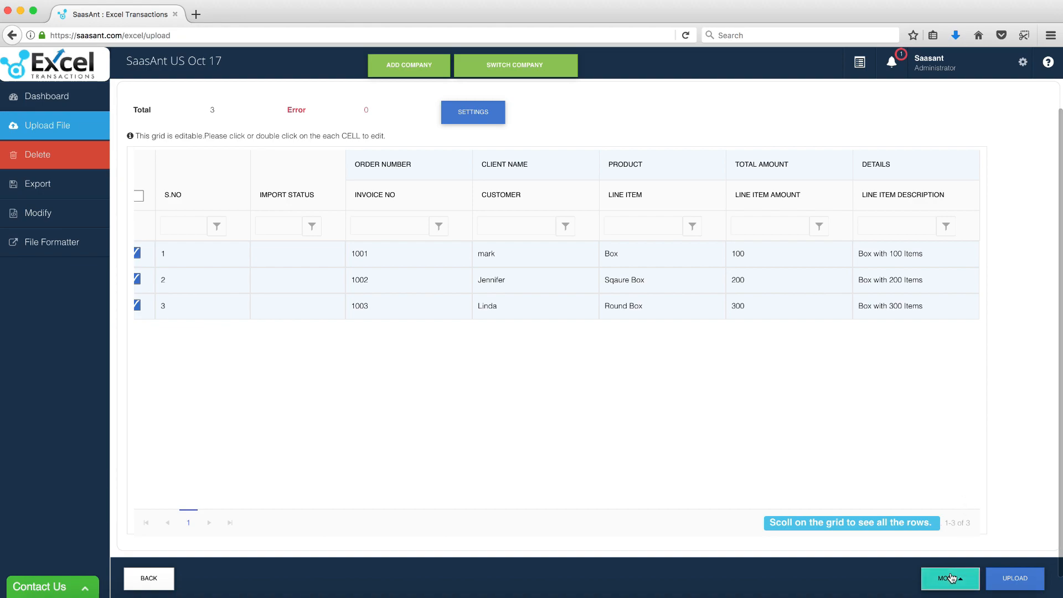
left_click(950, 579)
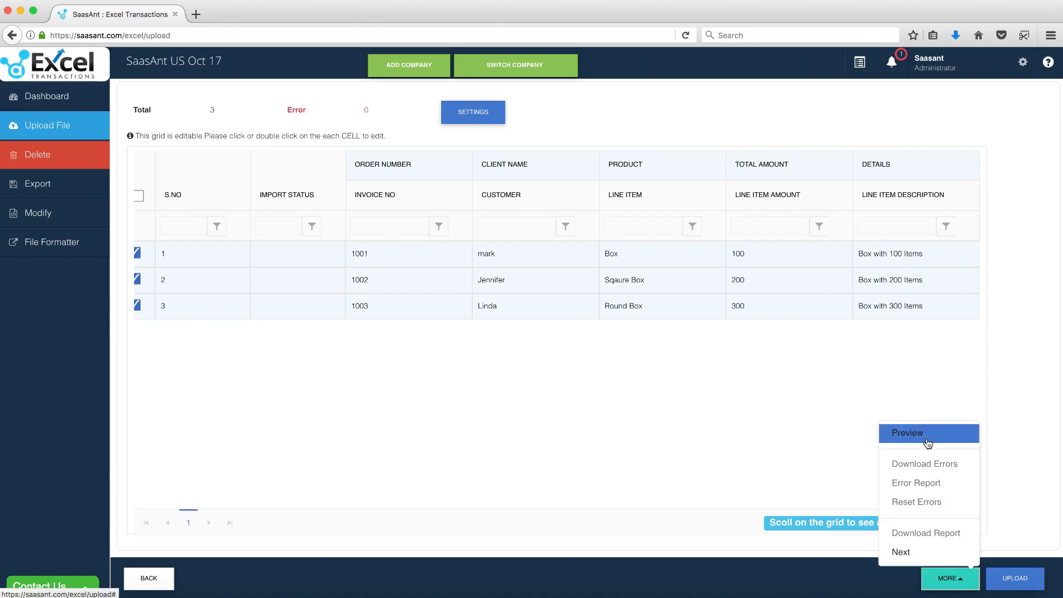
left_click(908, 433)
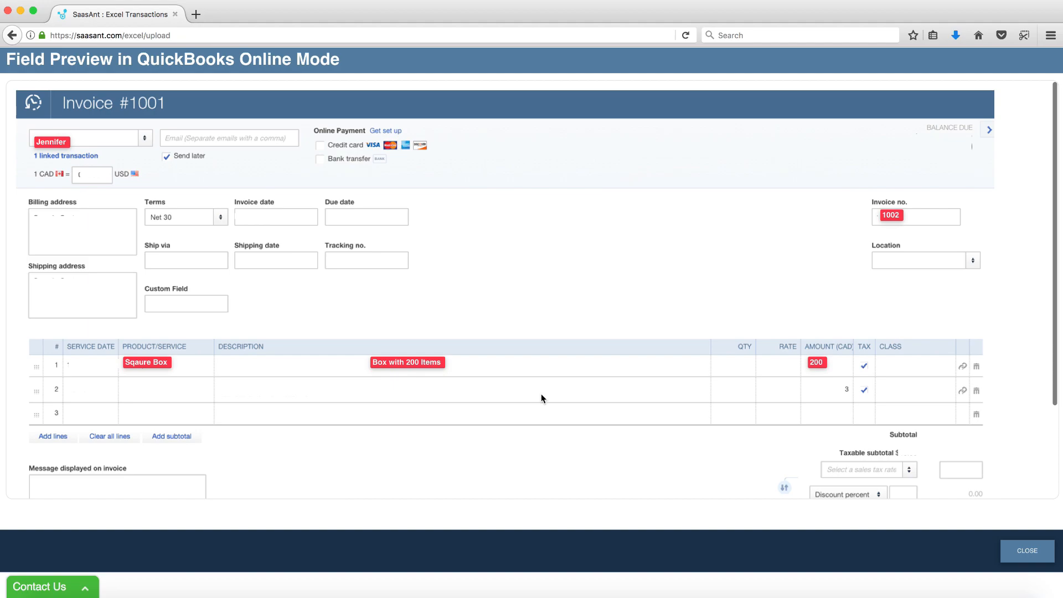
mouse_move(160, 329)
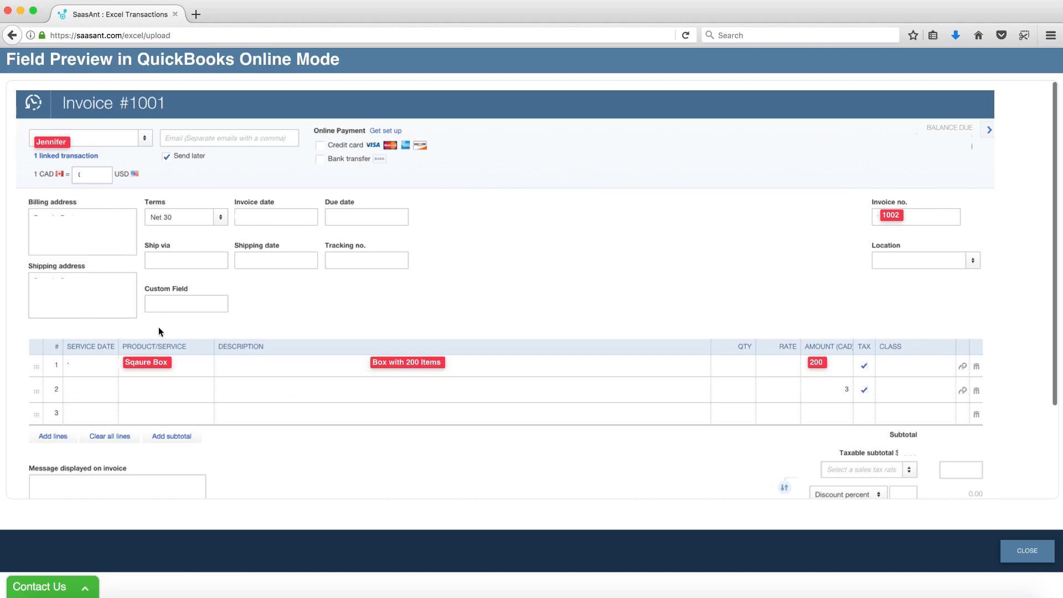
mouse_move(765, 374)
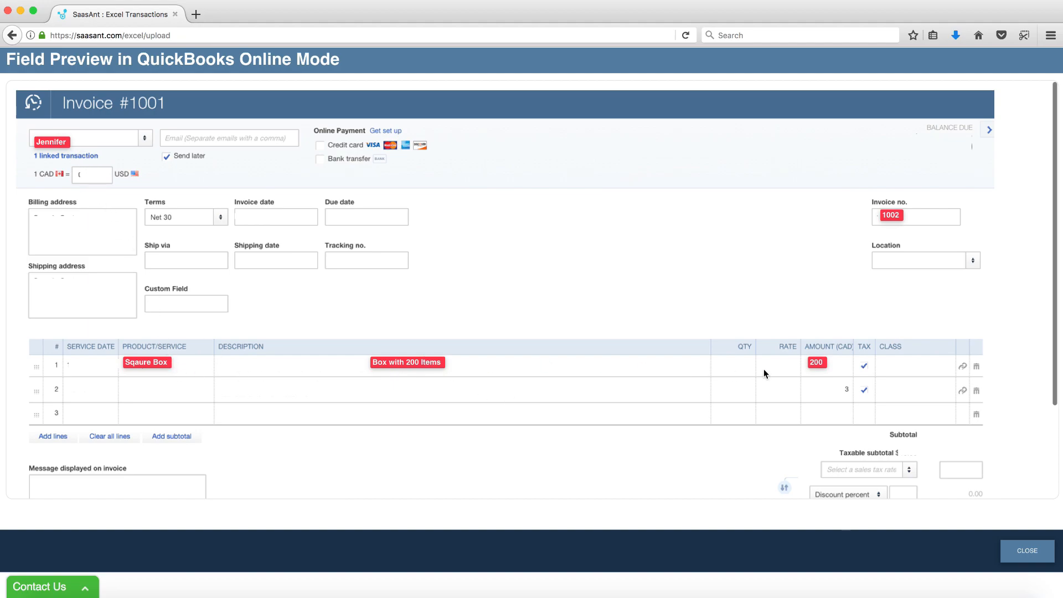
left_click(1023, 550)
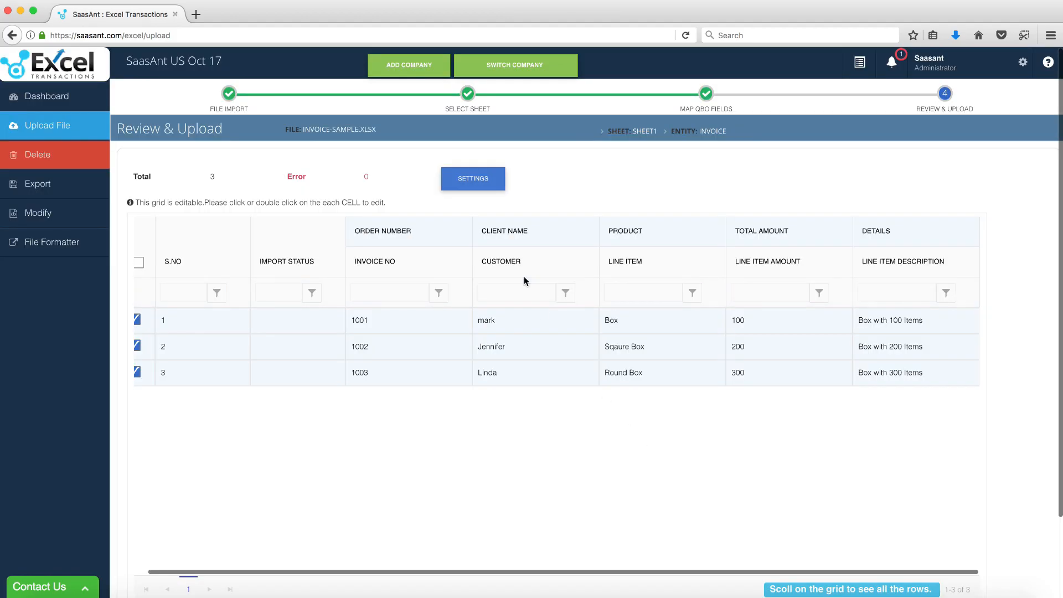
- Toggle 'Email the Import Summary Report' on and back off, then view Transactions settings
left_click(473, 179)
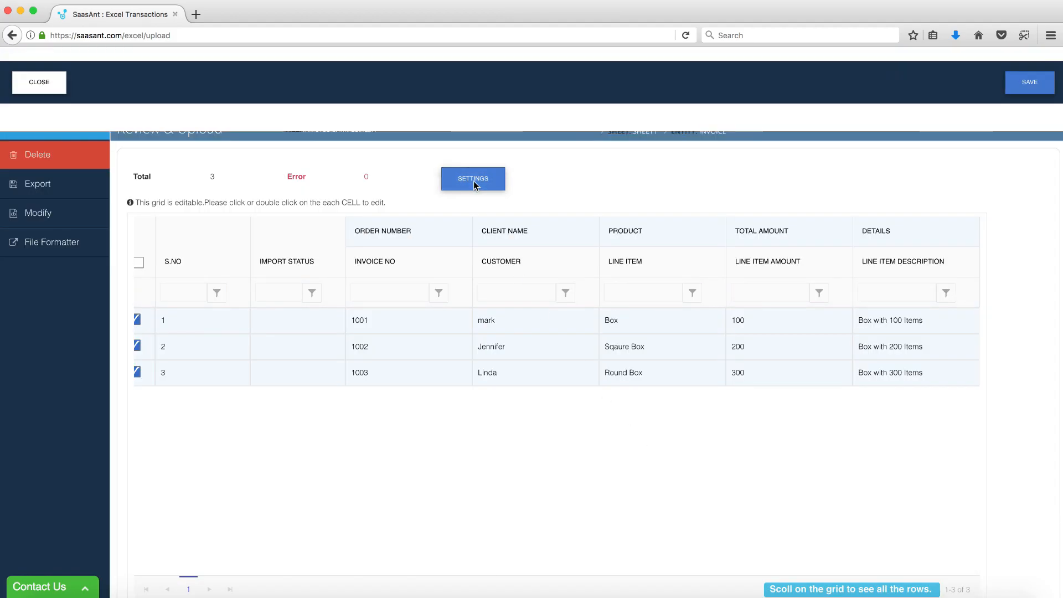
left_click(473, 178)
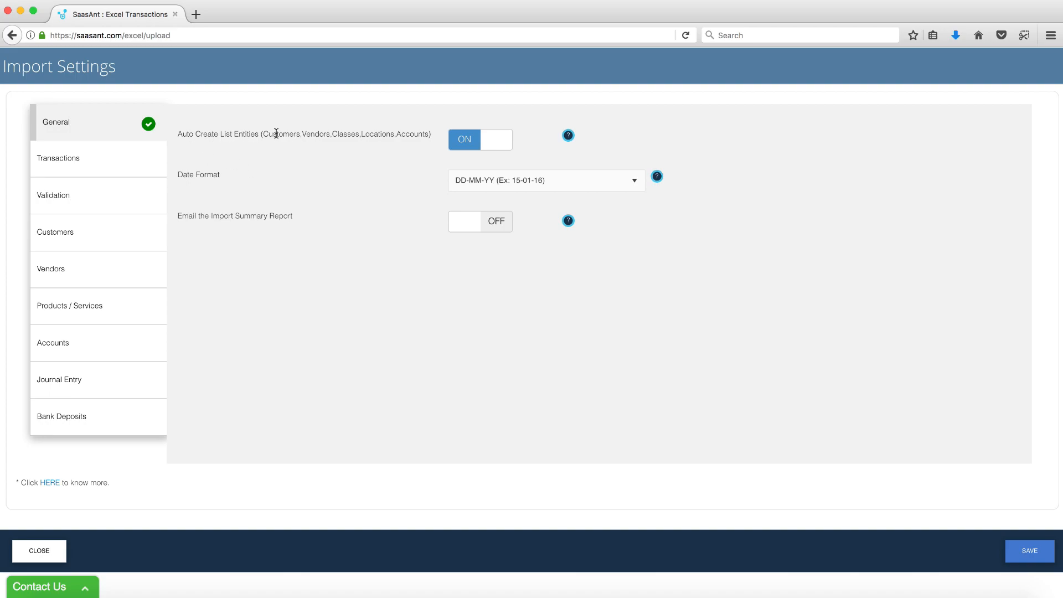
mouse_move(345, 146)
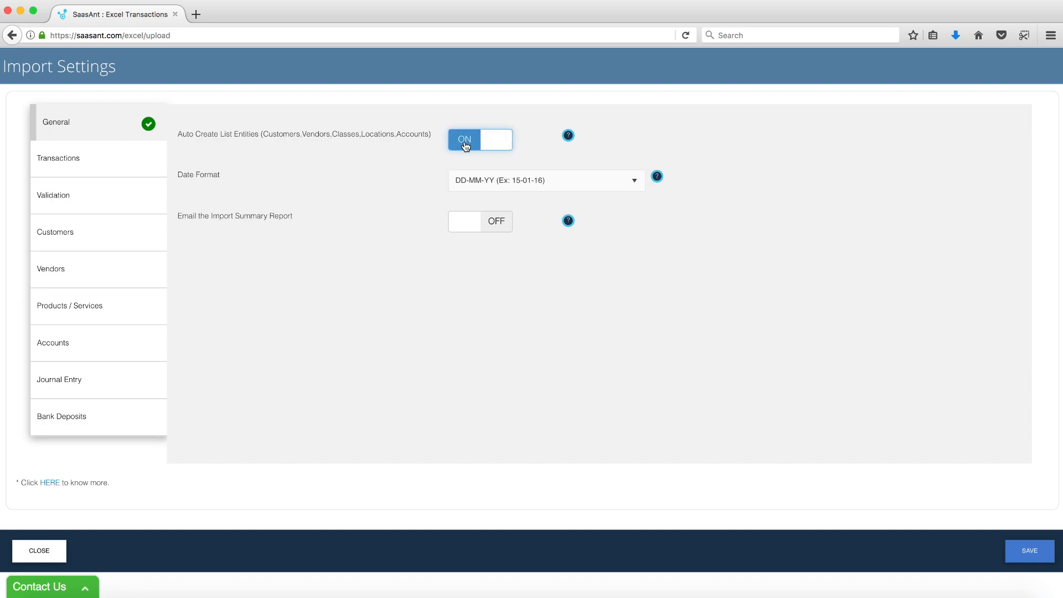
mouse_move(258, 243)
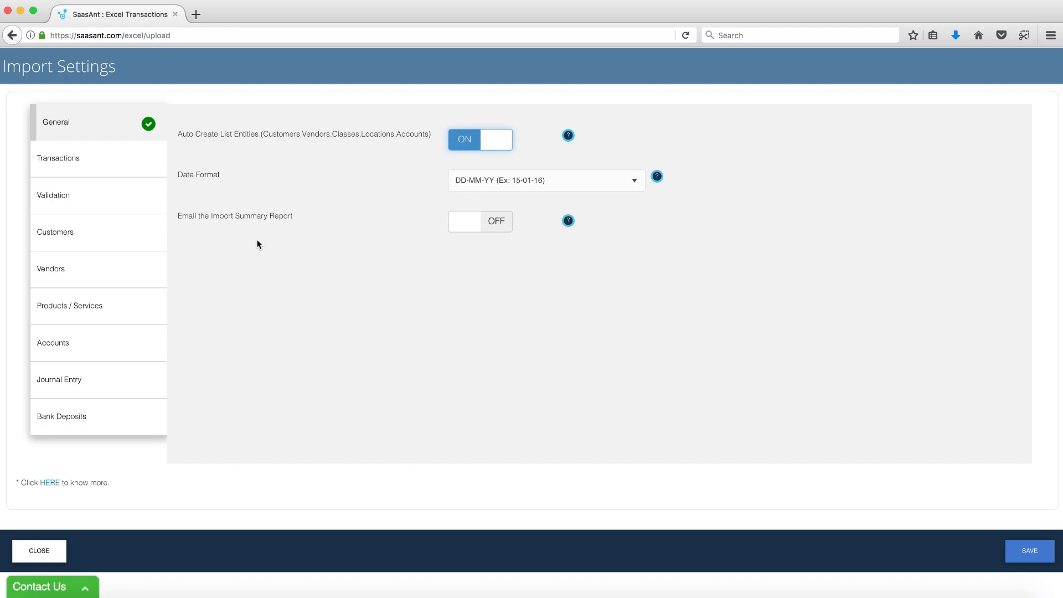
left_click(481, 222)
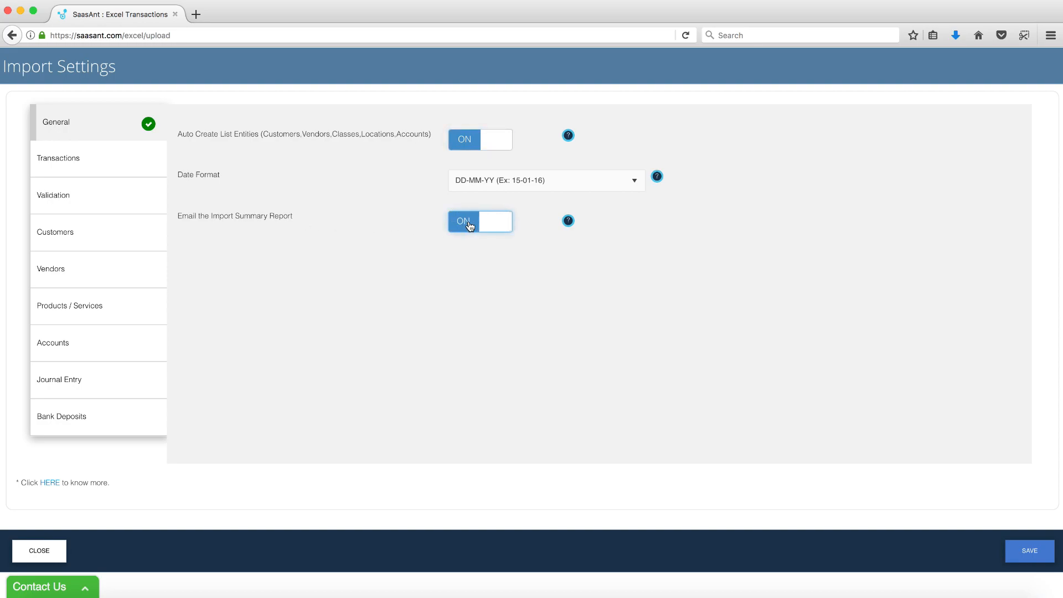
left_click(470, 221)
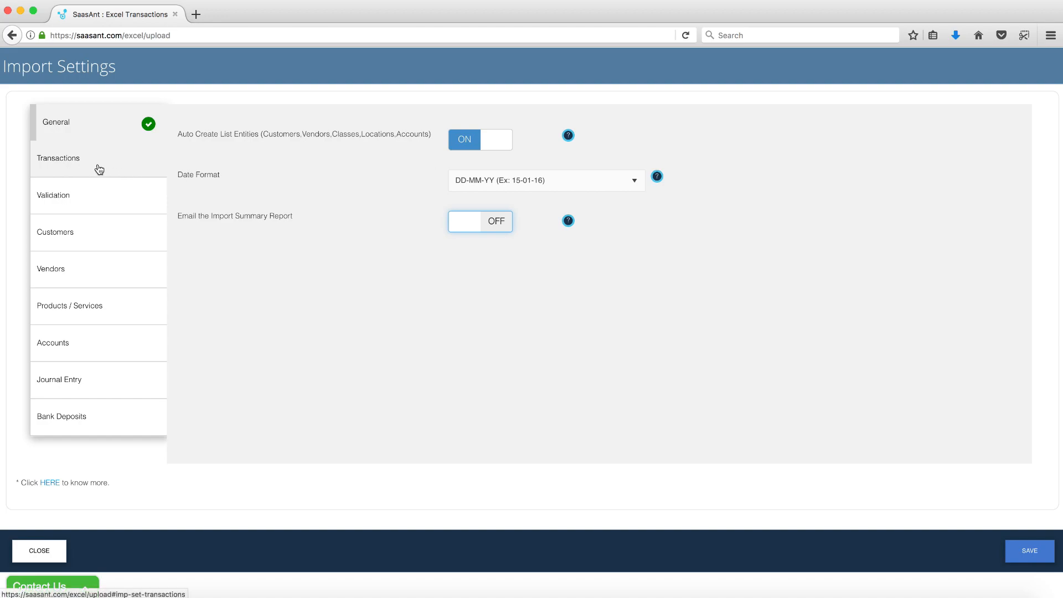
left_click(58, 159)
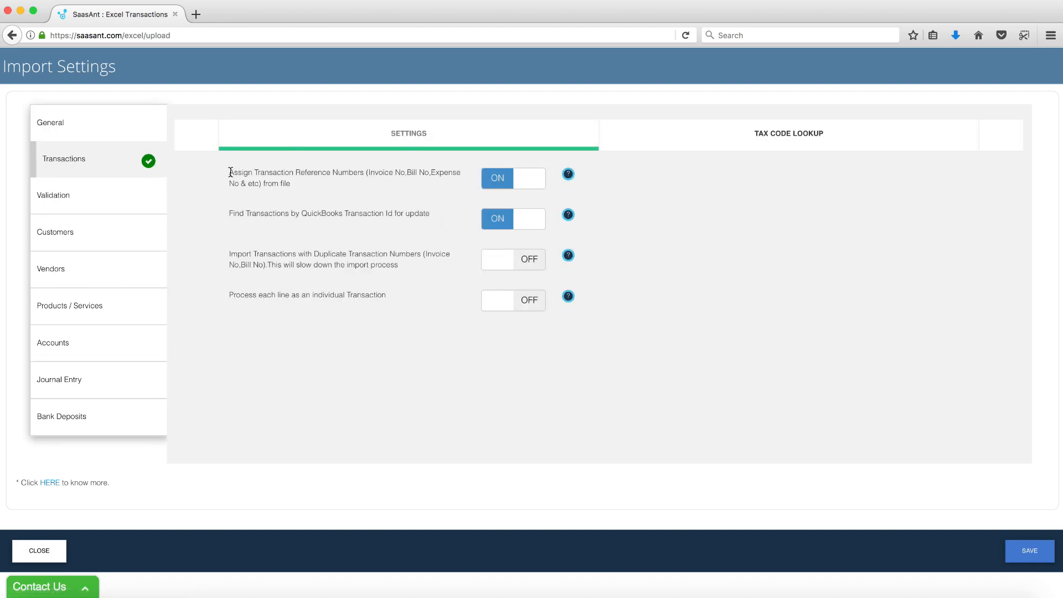
mouse_move(431, 181)
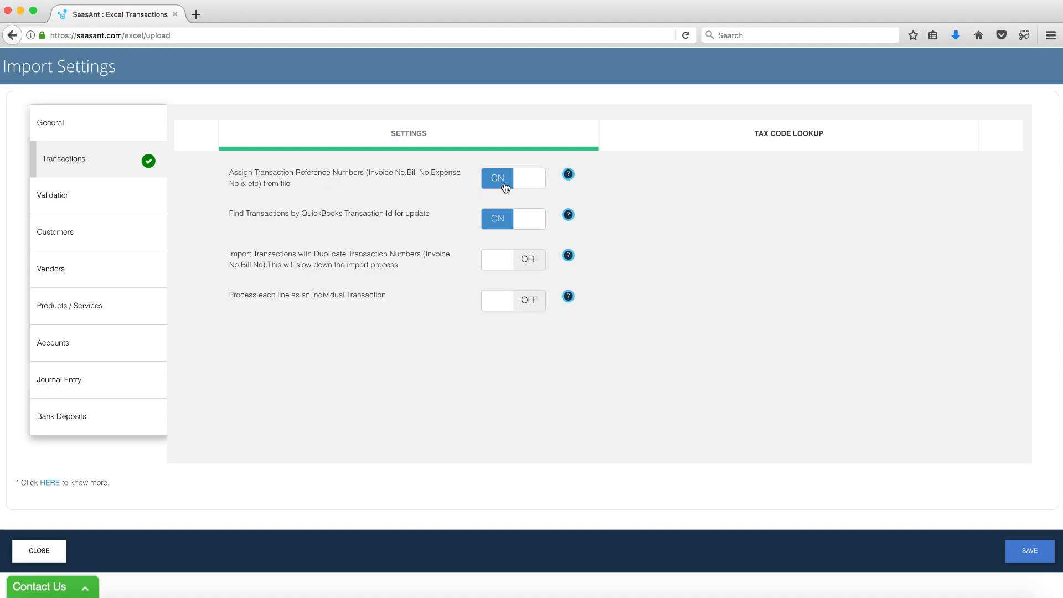
mouse_move(502, 193)
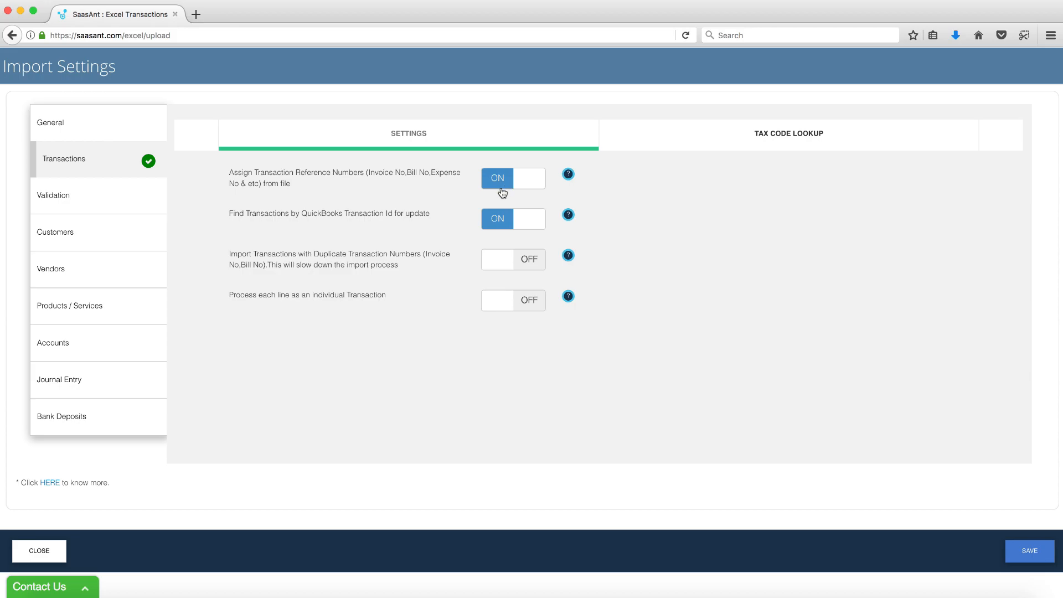
- Upload the three invoices to QuickBooks and view results showing all three succeeded
left_click(54, 547)
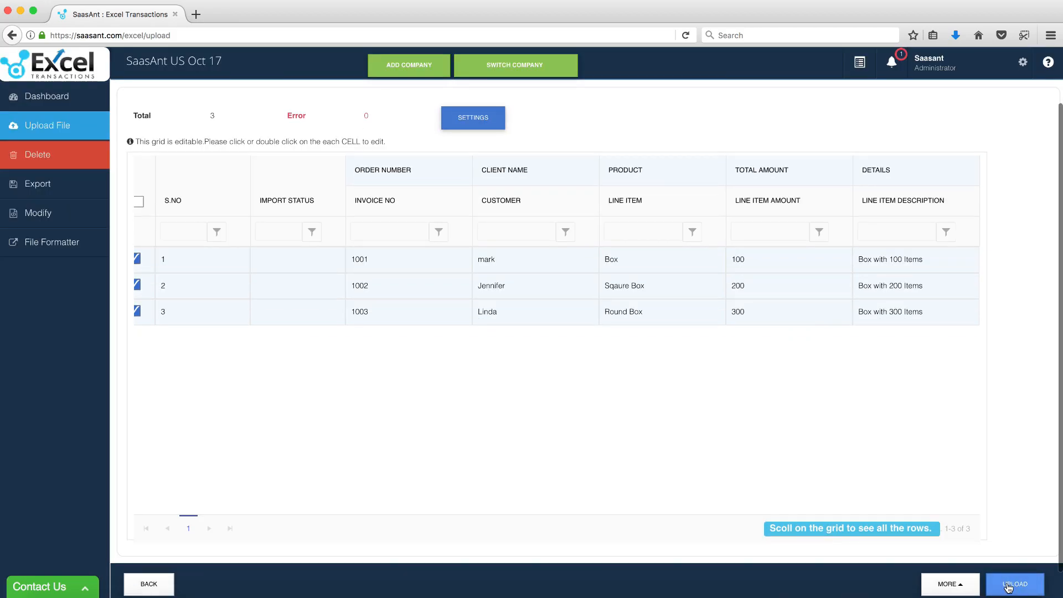
left_click(1014, 584)
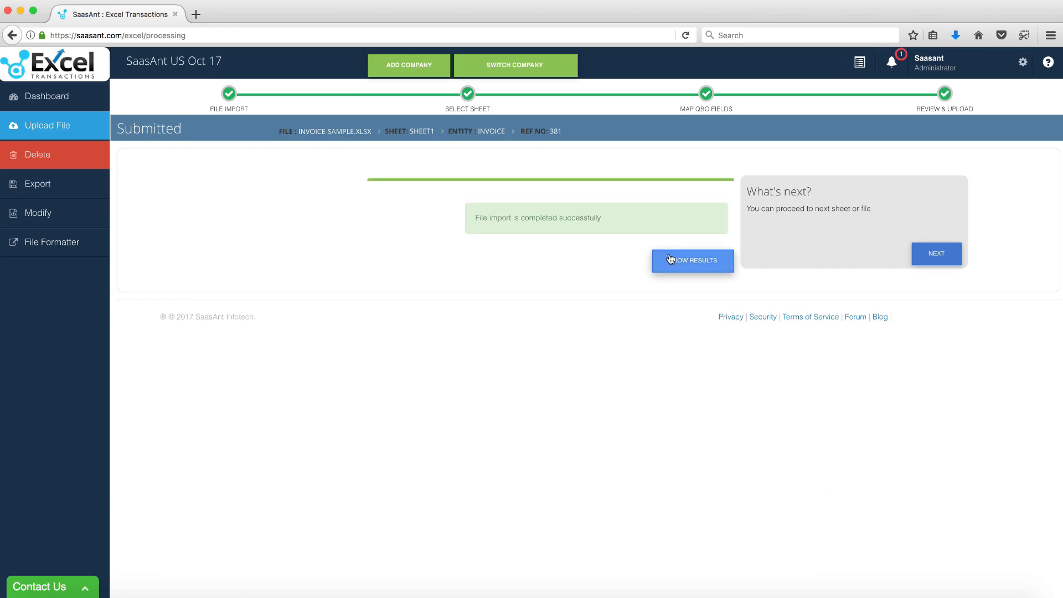
left_click(693, 261)
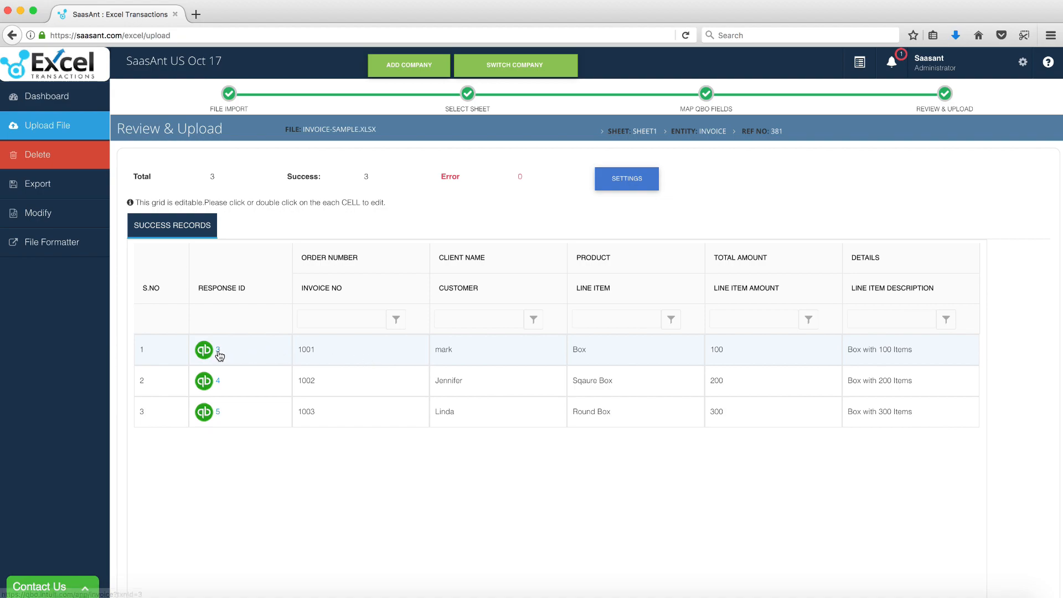
mouse_move(220, 384)
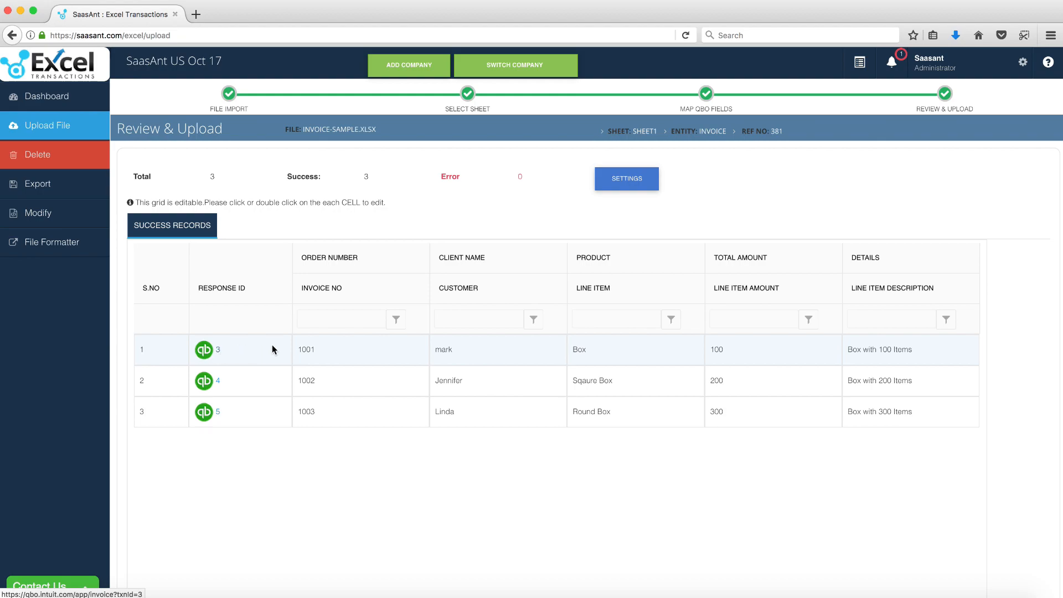
mouse_move(211, 356)
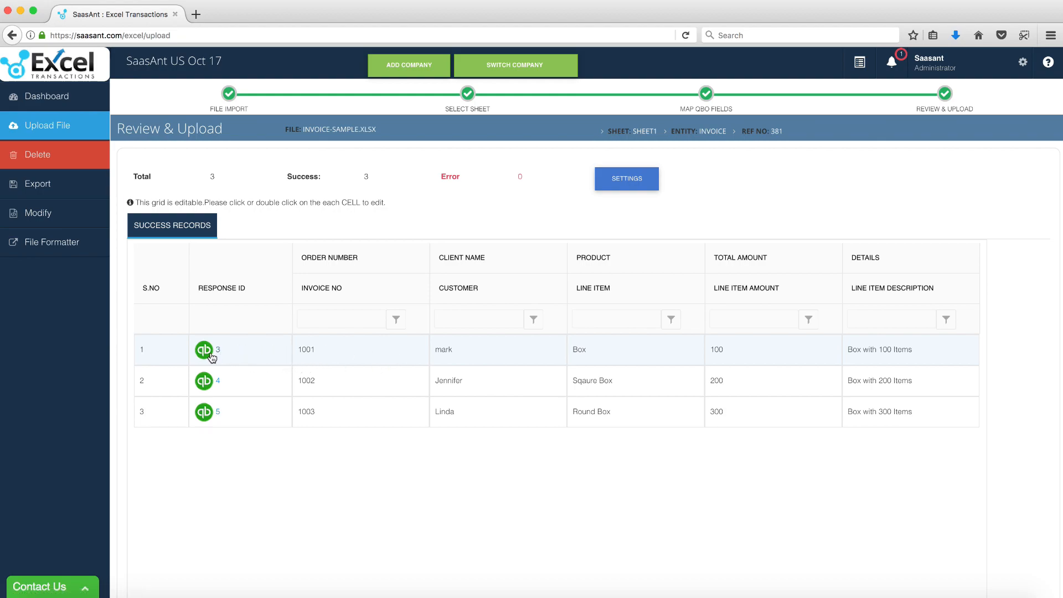
- Open invoice #1001 in QuickBooks and check mark's $100 Box line
left_click(203, 349)
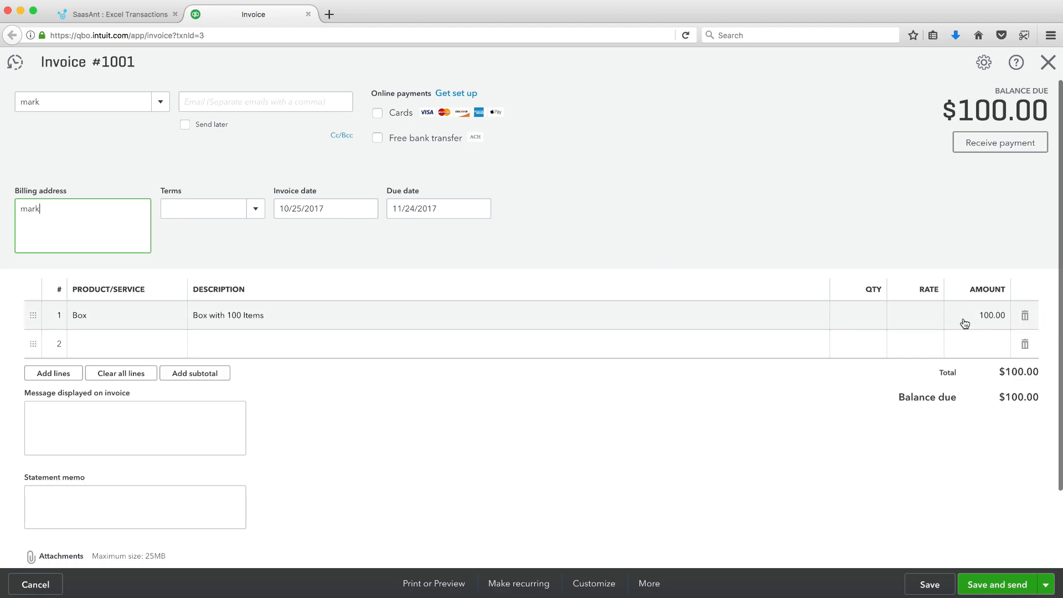
scroll("down", 3)
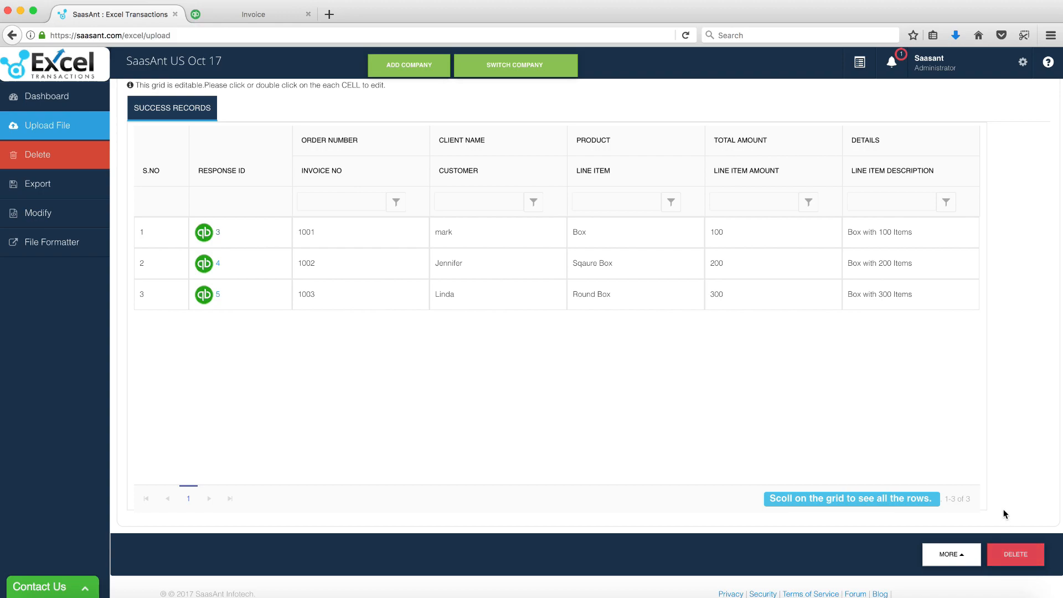
- Download the report as Invoice-Sample.csv and open it with Microsoft Excel
left_click(951, 555)
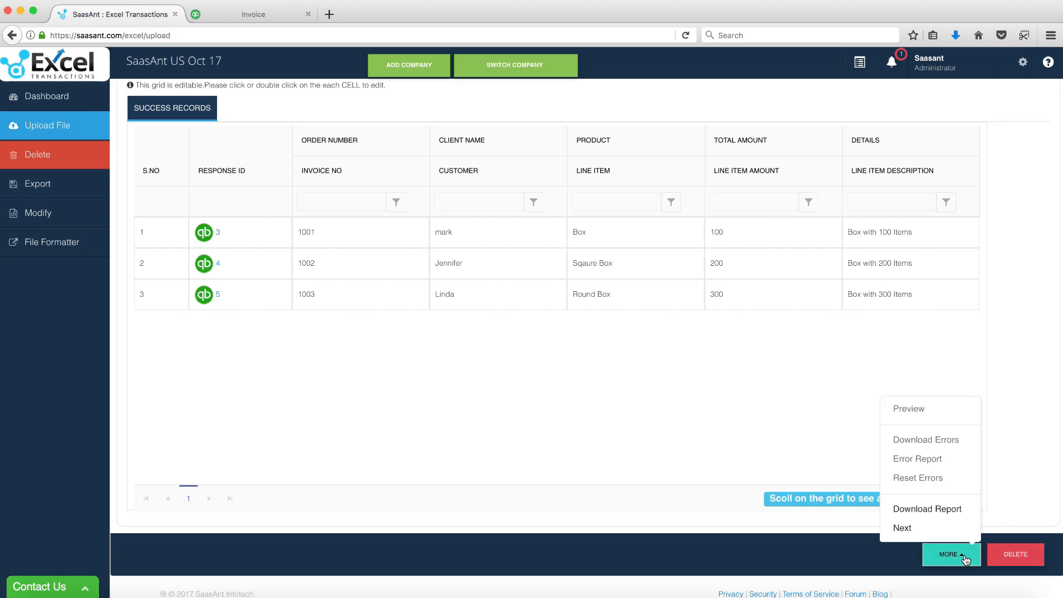
left_click(952, 555)
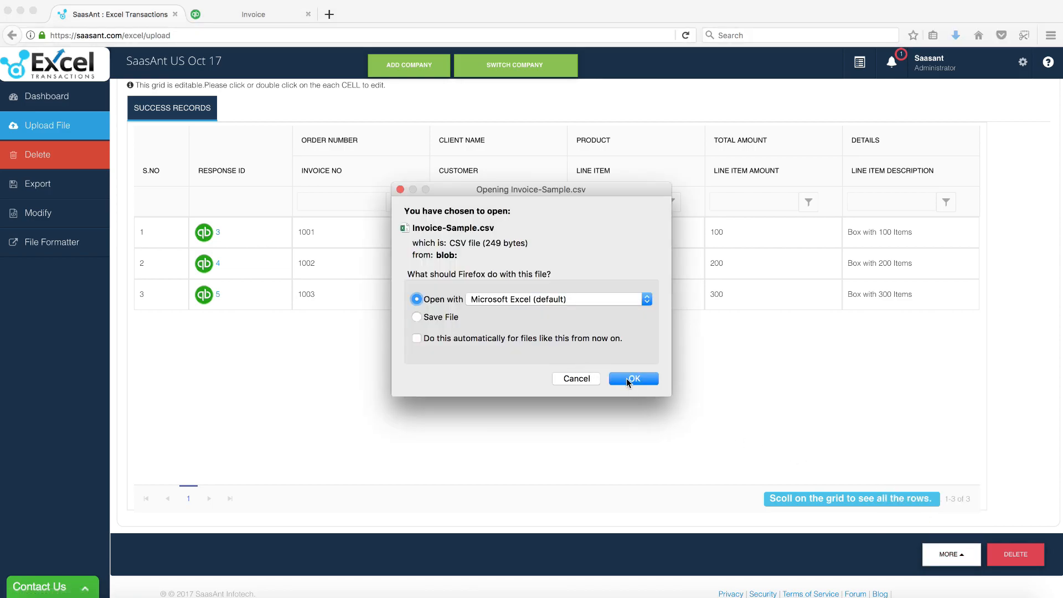
left_click(634, 379)
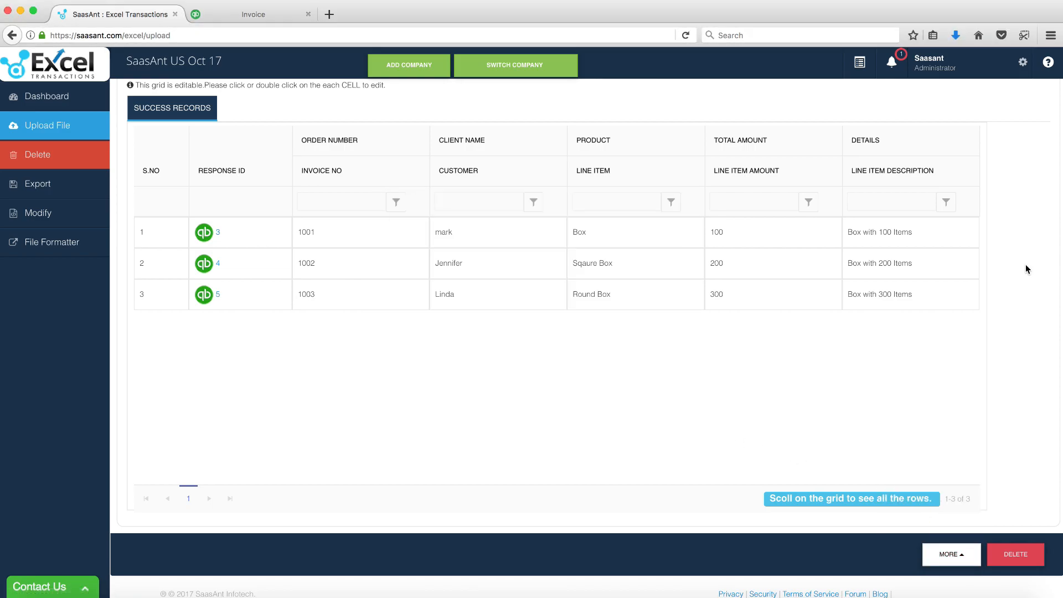